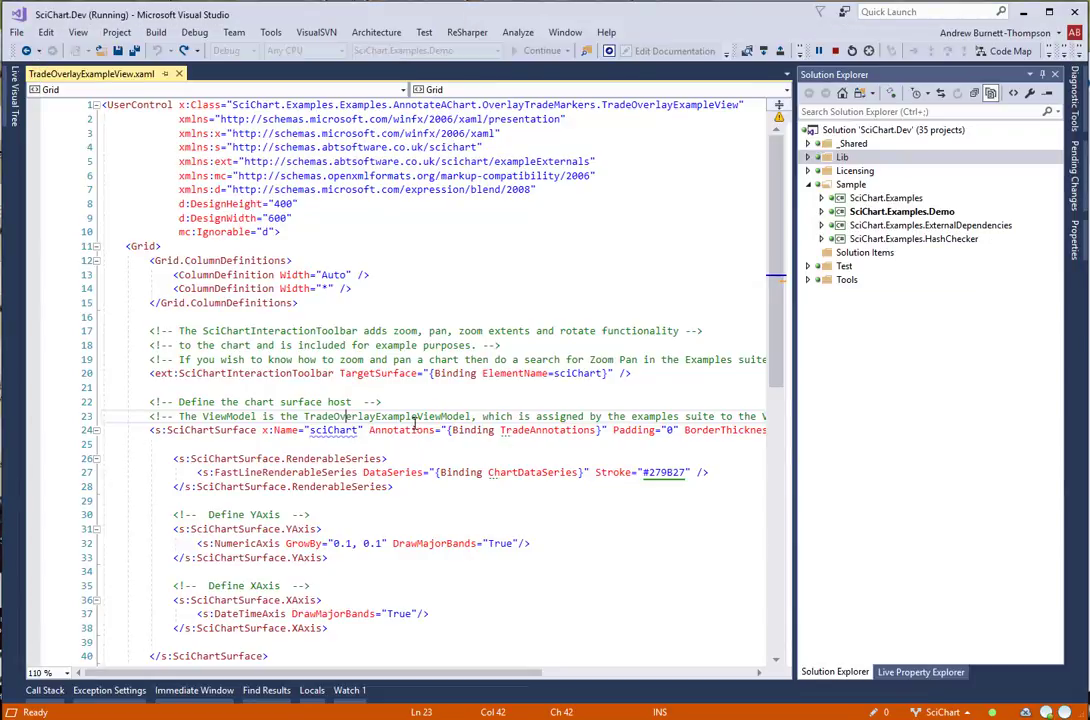
{"action": "mouse_move", "coordinate": [420, 430]}
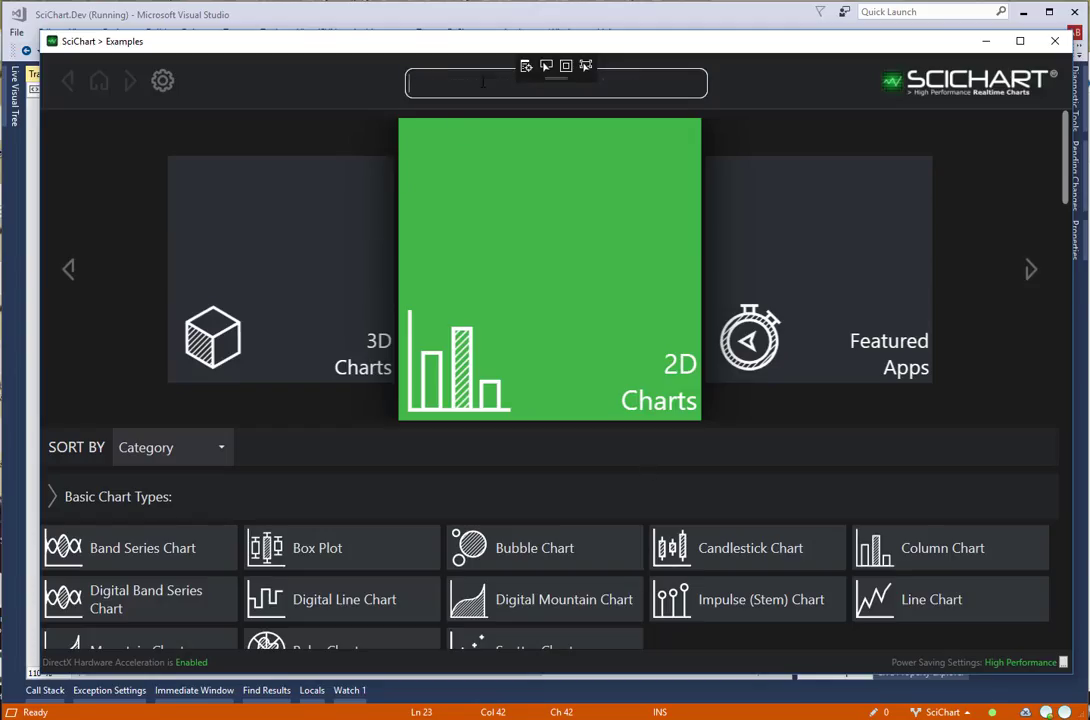
Search the examples for 'Trade Markers' and open the Trade Markers example
{"action": "type", "text": "Trade Markers"}
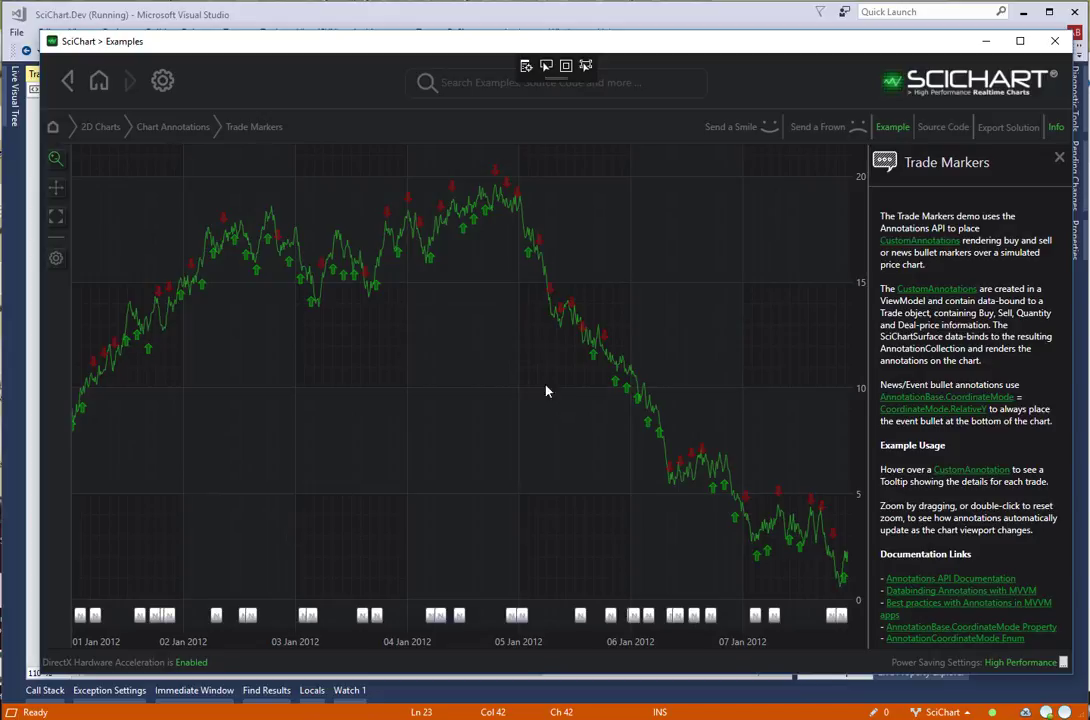
{"action": "mouse_move", "coordinate": [462, 280]}
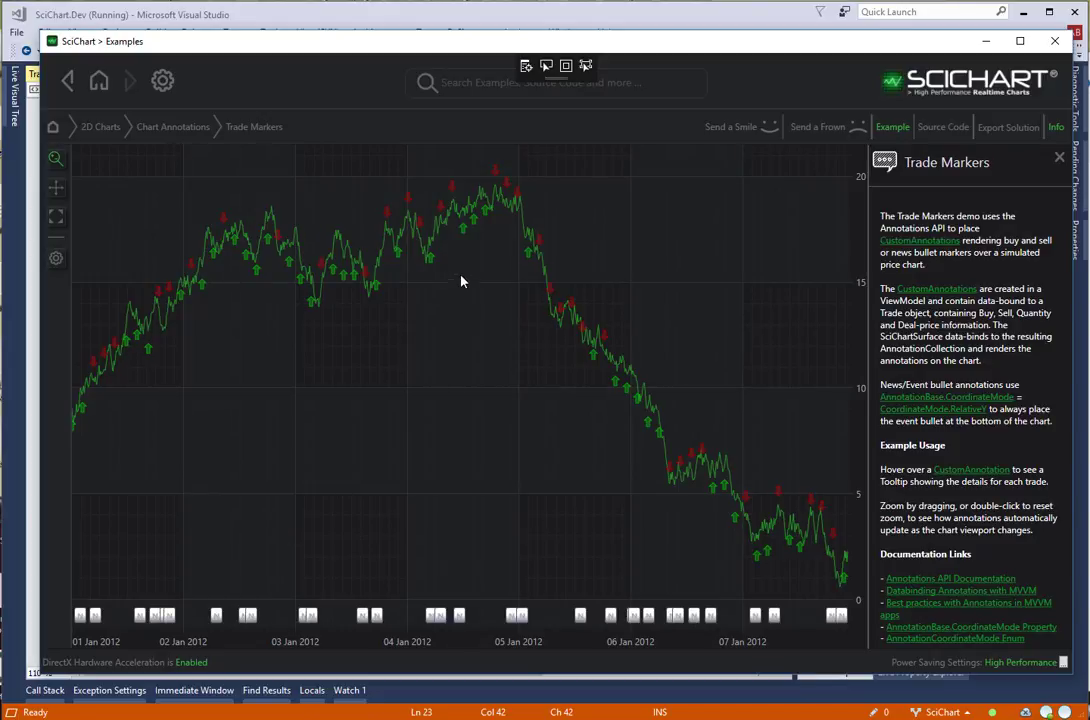
{"action": "mouse_move", "coordinate": [458, 616]}
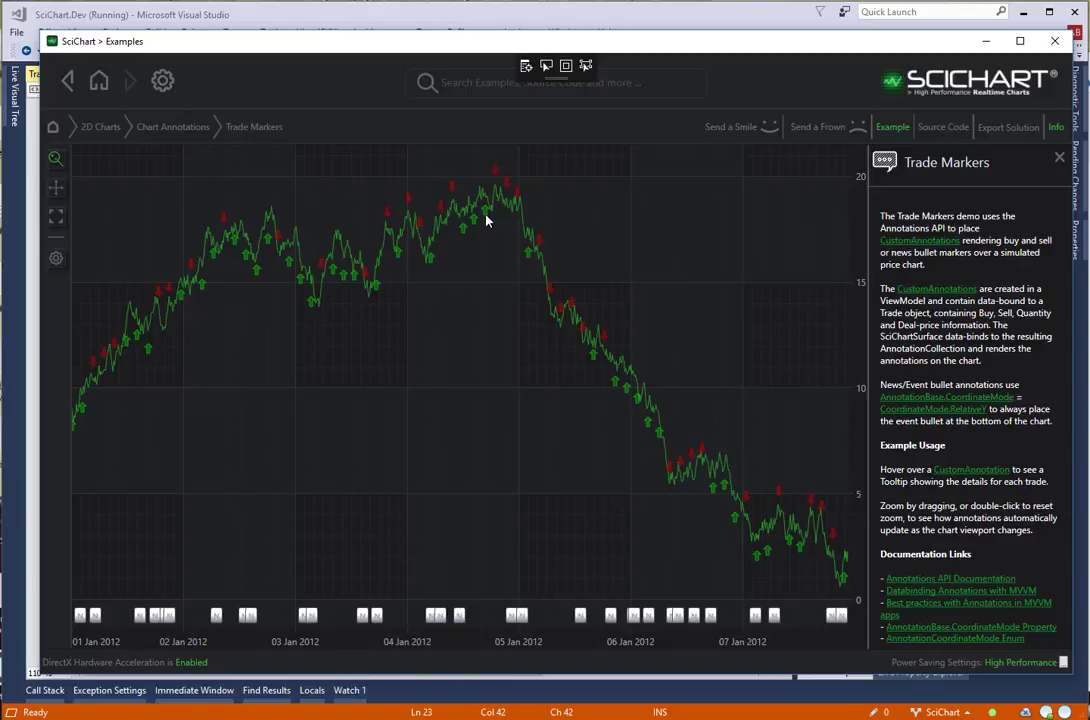
{"action": "mouse_move", "coordinate": [476, 224]}
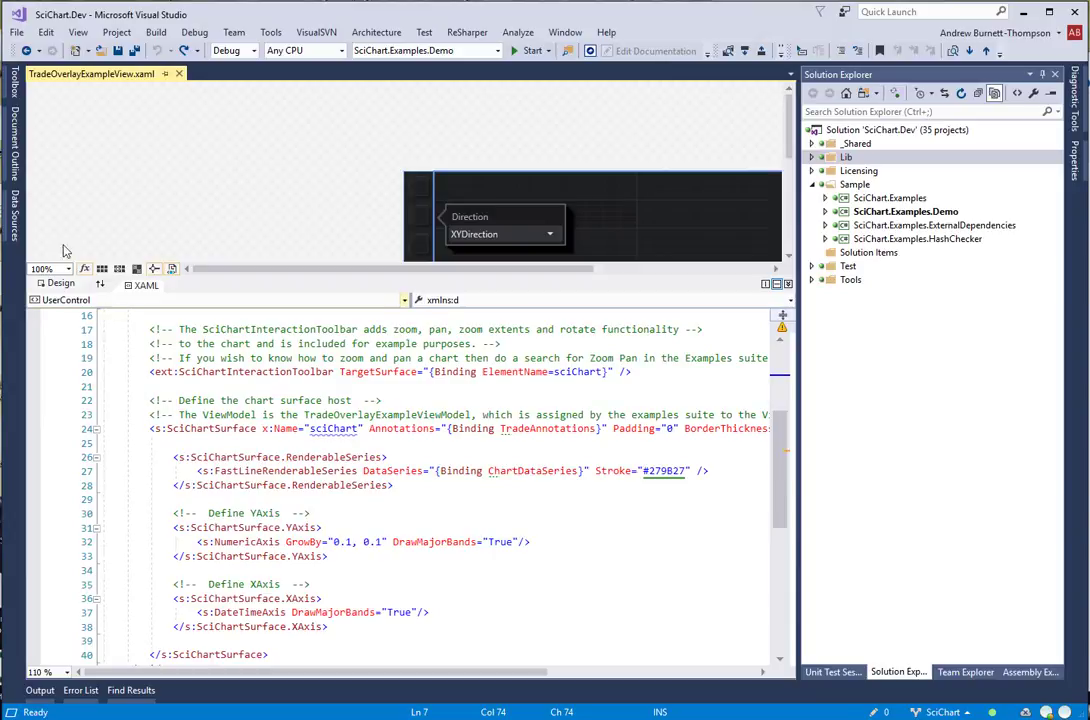
Change the Annotations attribute to {s:AnnotationsBinding TradeAnnotations} in TradeOverlayExampleView.xaml
{"action": "left_click", "coordinate": [440, 470]}
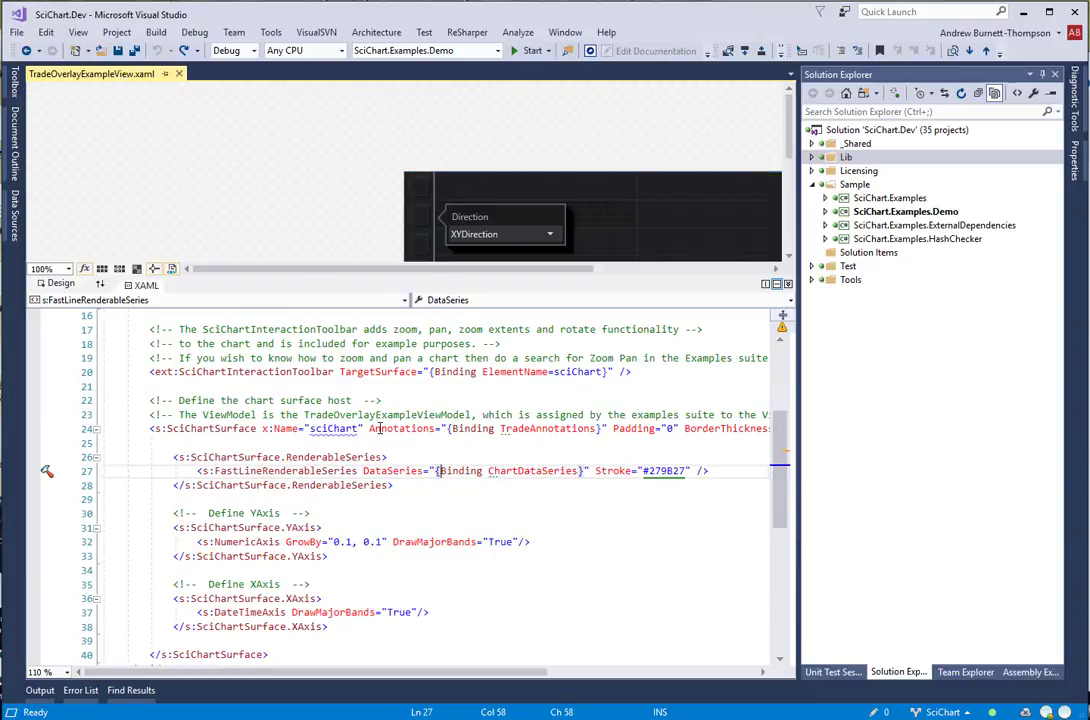
{"action": "double_click", "coordinate": [548, 428]}
{"action": "type", "text": "s:Annotations"}
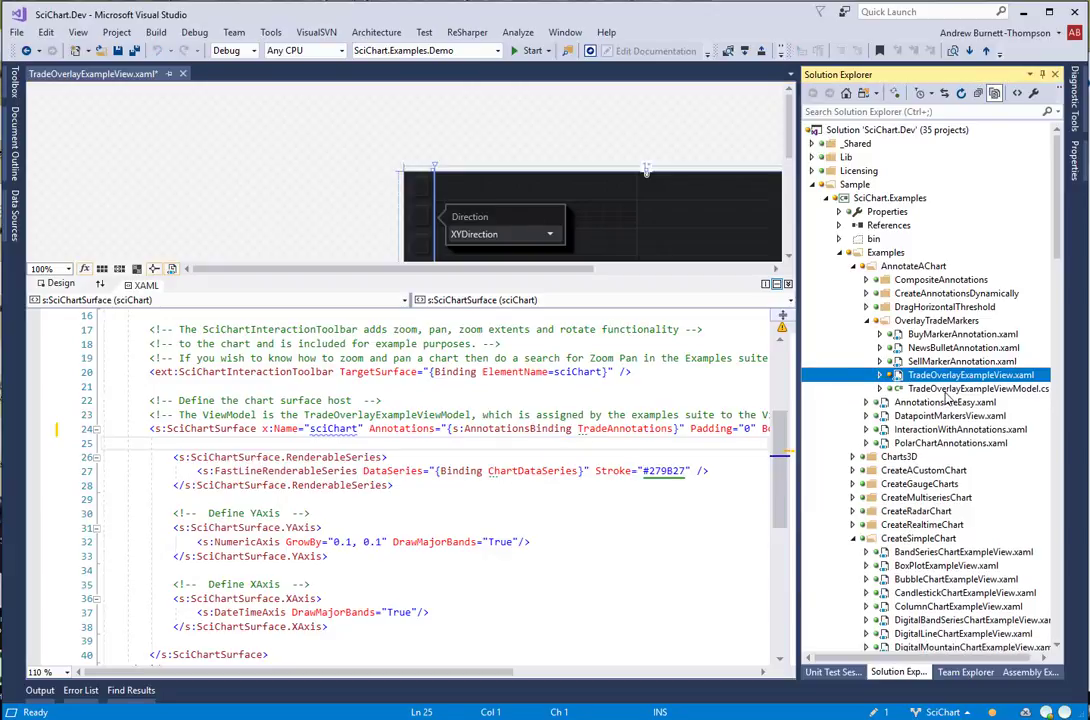
Retype the _annotations field as ObservableCollection<IAnnotationViewModel> in TradeOverlayExampleViewModel.cs
{"action": "double_click", "coordinate": [978, 388]}
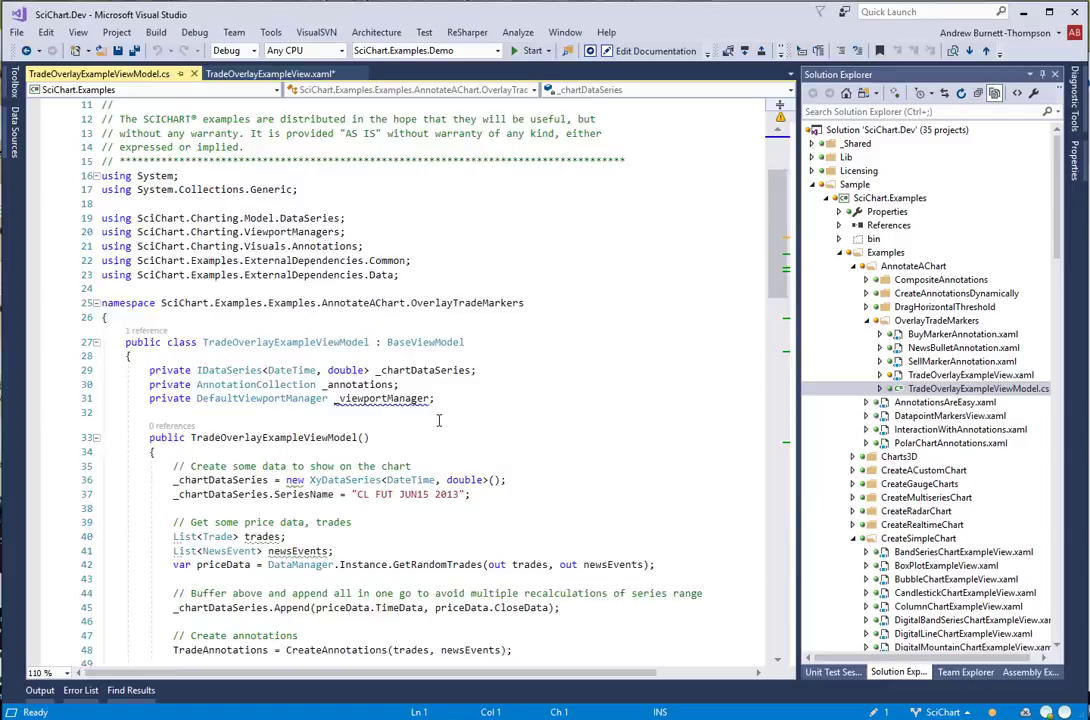
{"action": "double_click", "coordinate": [256, 312]}
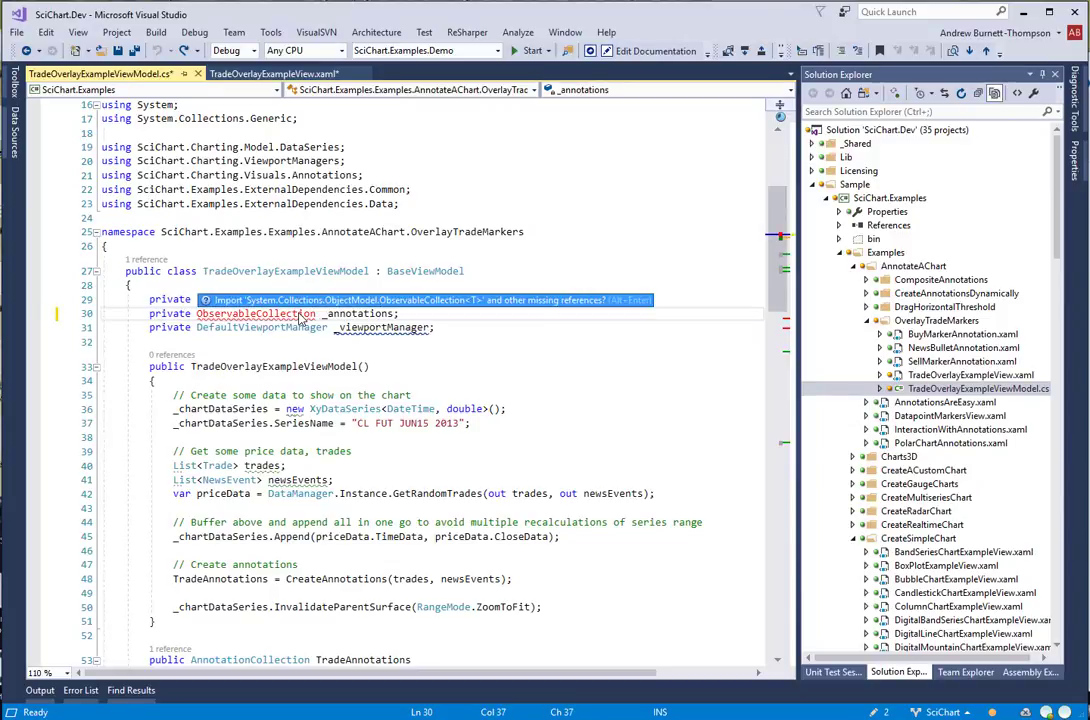
{"action": "type", "text": "IAnnotationViewModel>"}
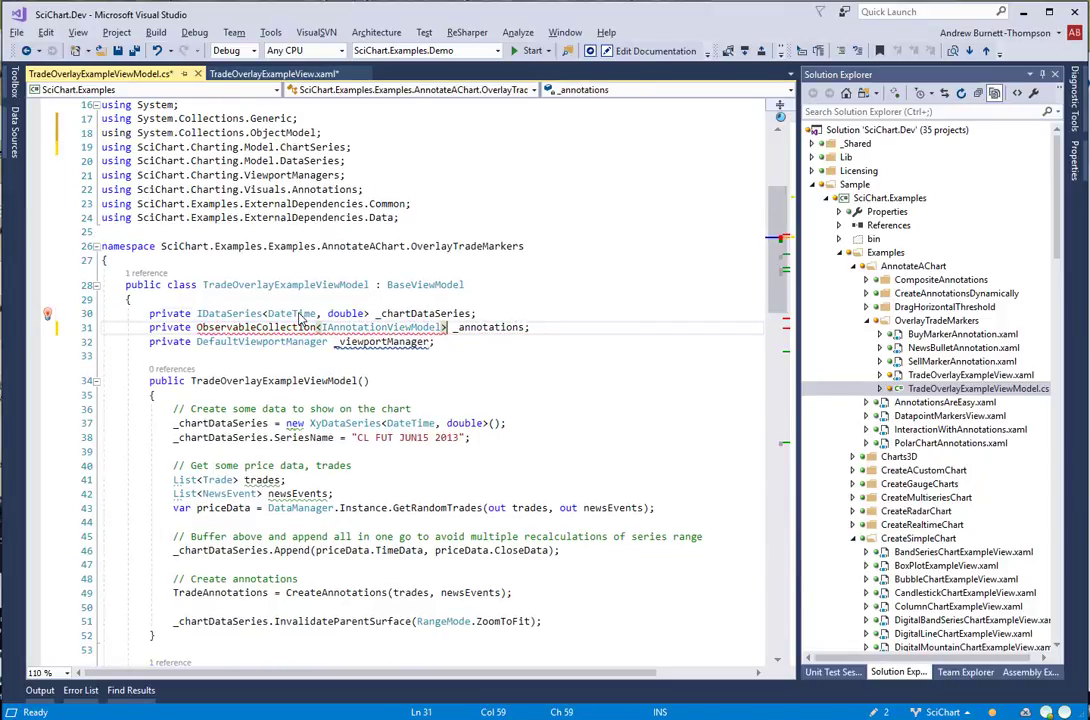
{"action": "left_click", "coordinate": [300, 312]}
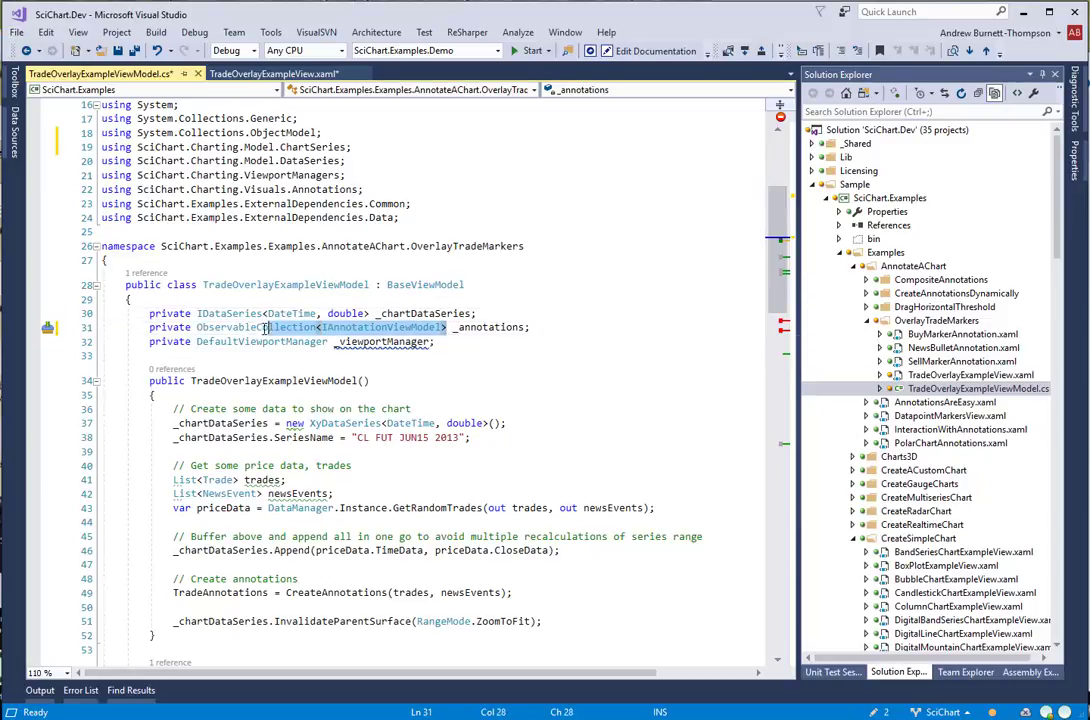
{"action": "scroll", "scroll_direction": "down", "scroll_amount": 3}
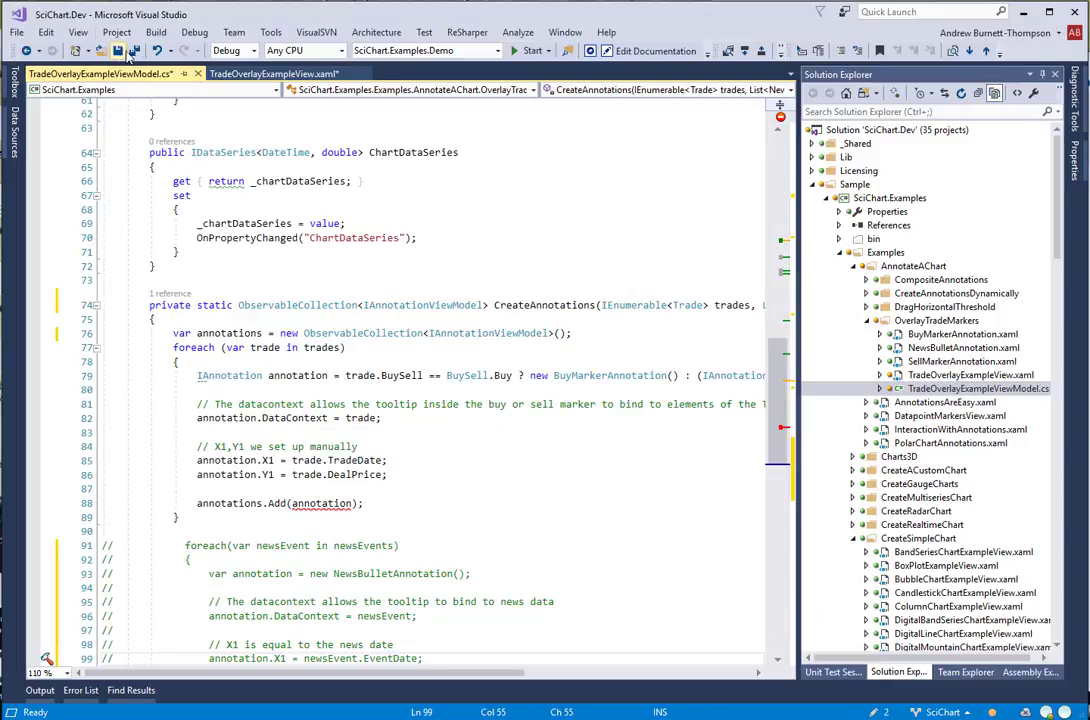
Save the file and start declaring the BuyMarkerAnnotationViewModel class
{"action": "key", "text": "ctrl+s"}
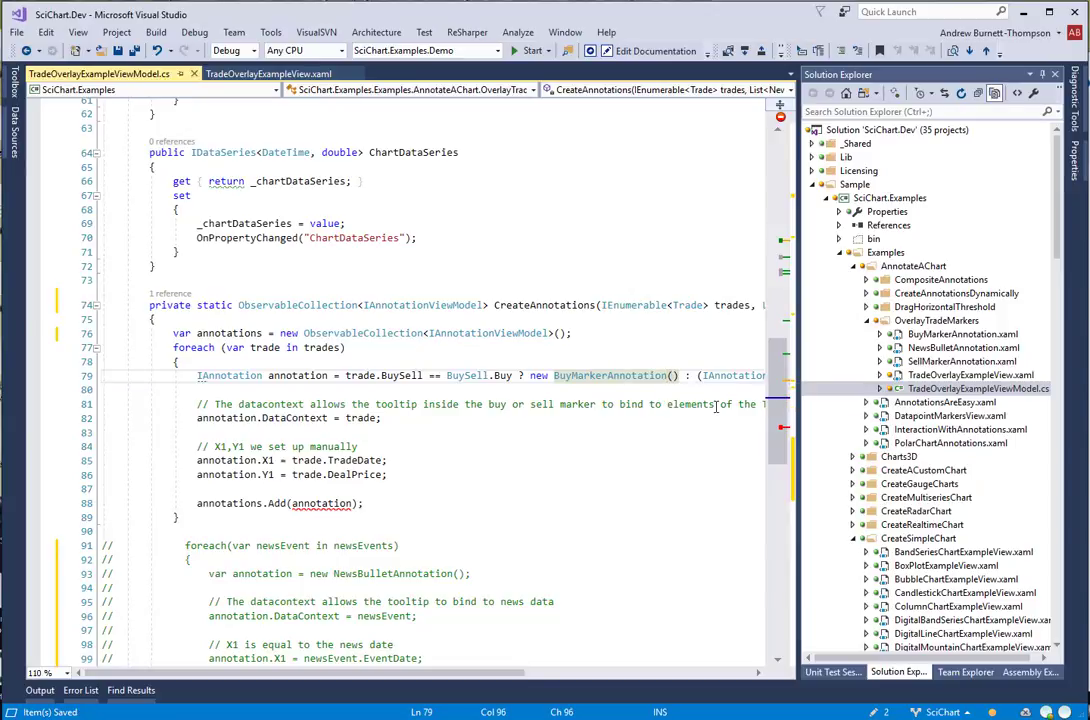
{"action": "type", "text": "ViewModel :"}
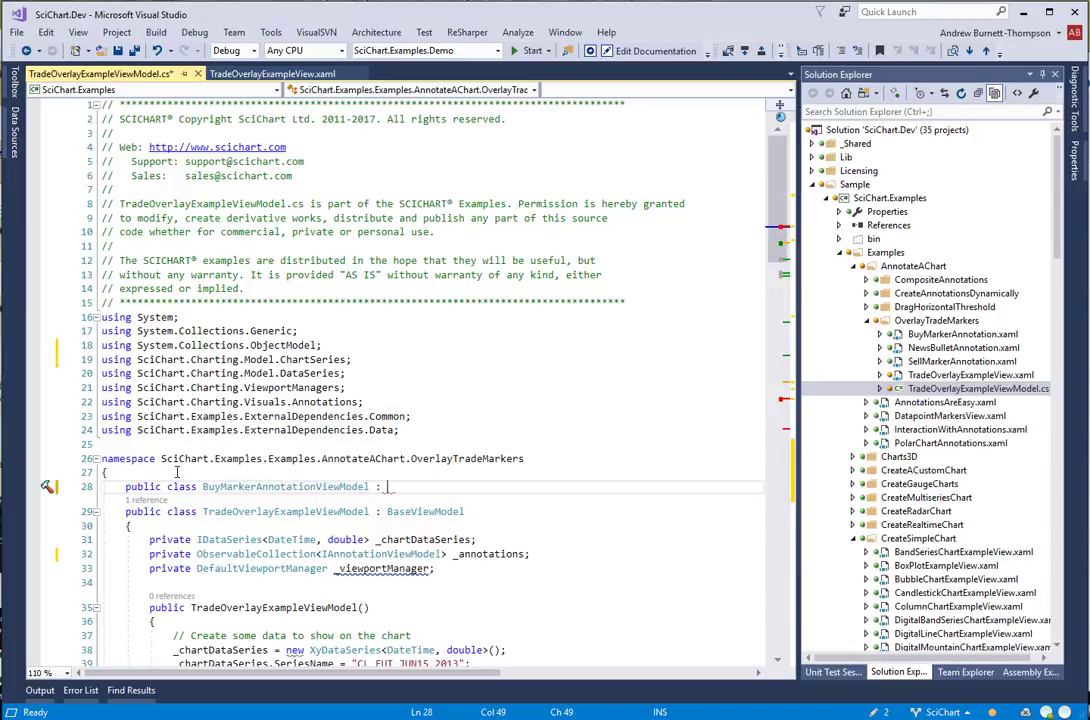
Declare BuyMarker and SellMarker annotation view model classes inheriting BaseAnnotationViewModel
{"action": "type", "text": "BaseAnnotationViewModel"}
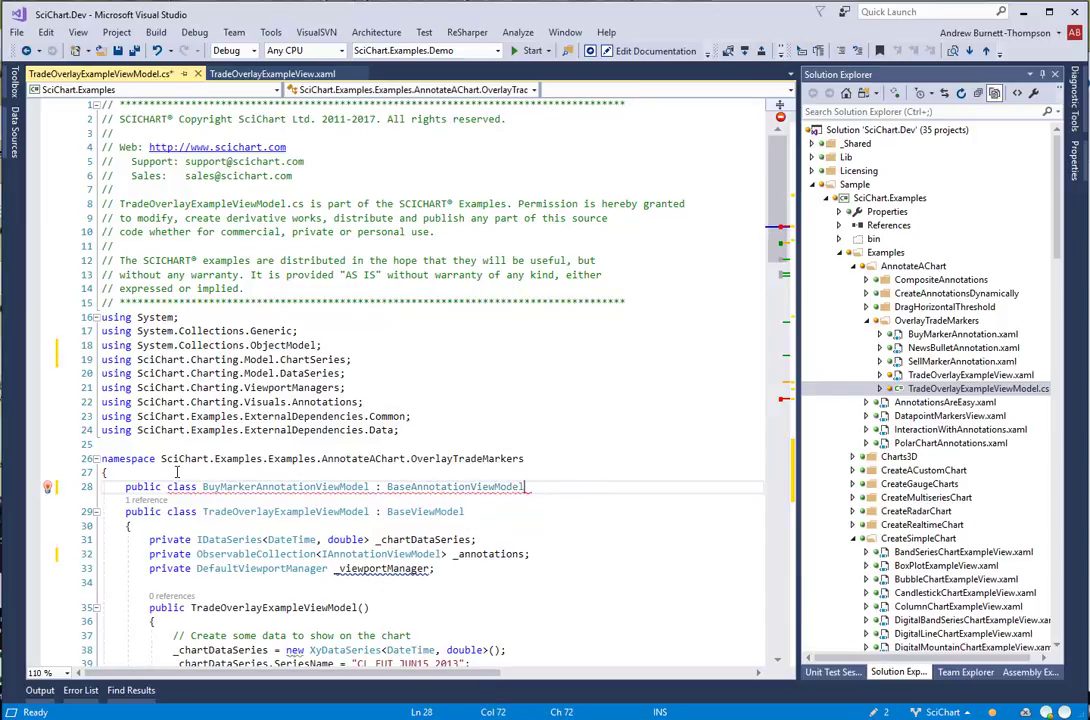
{"action": "type", "text": "poyb"}
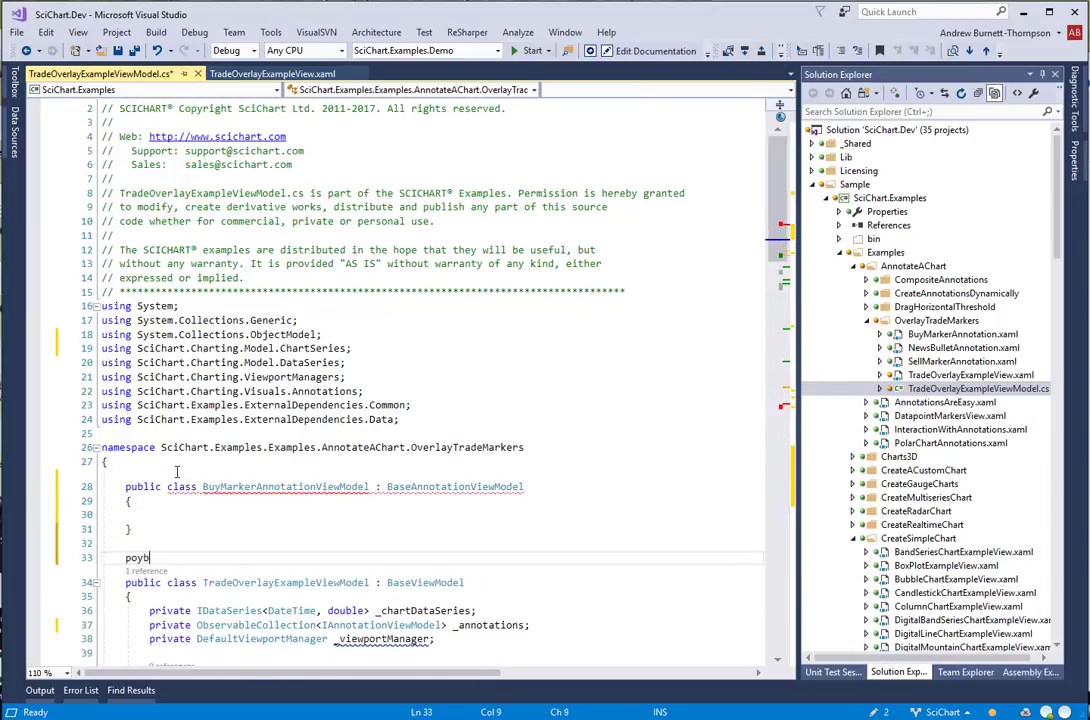
{"action": "key", "text": "Backspace"}
{"action": "type", "text": "ublic class S"}
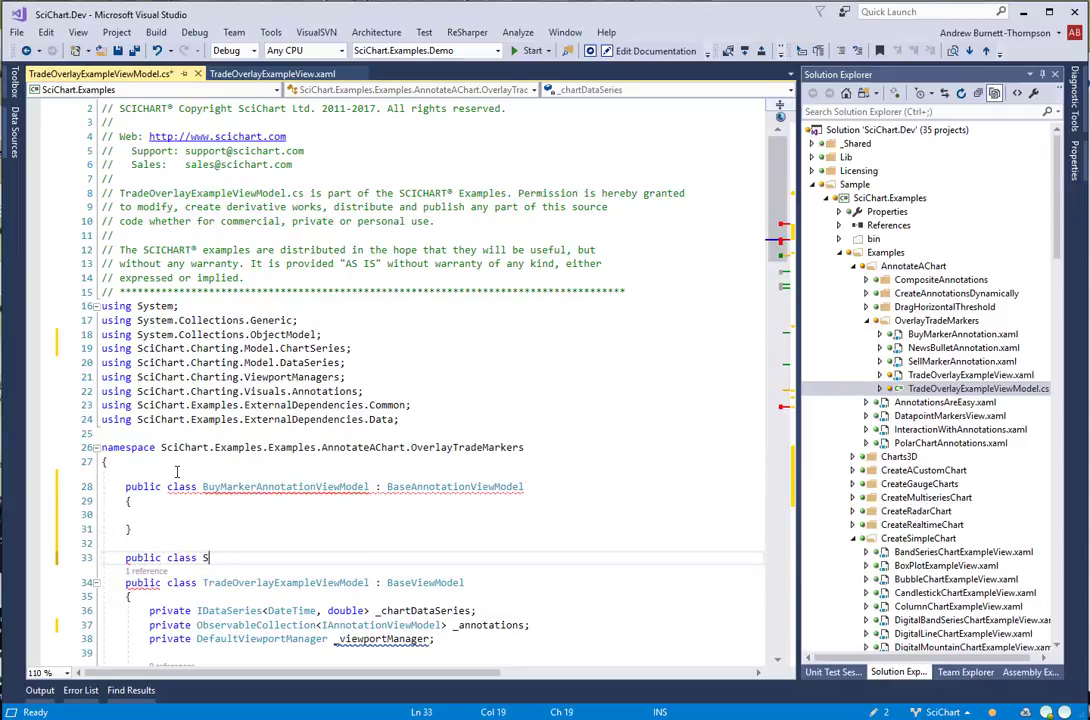
{"action": "type", "text": "ellMarkerAnnotationV"}
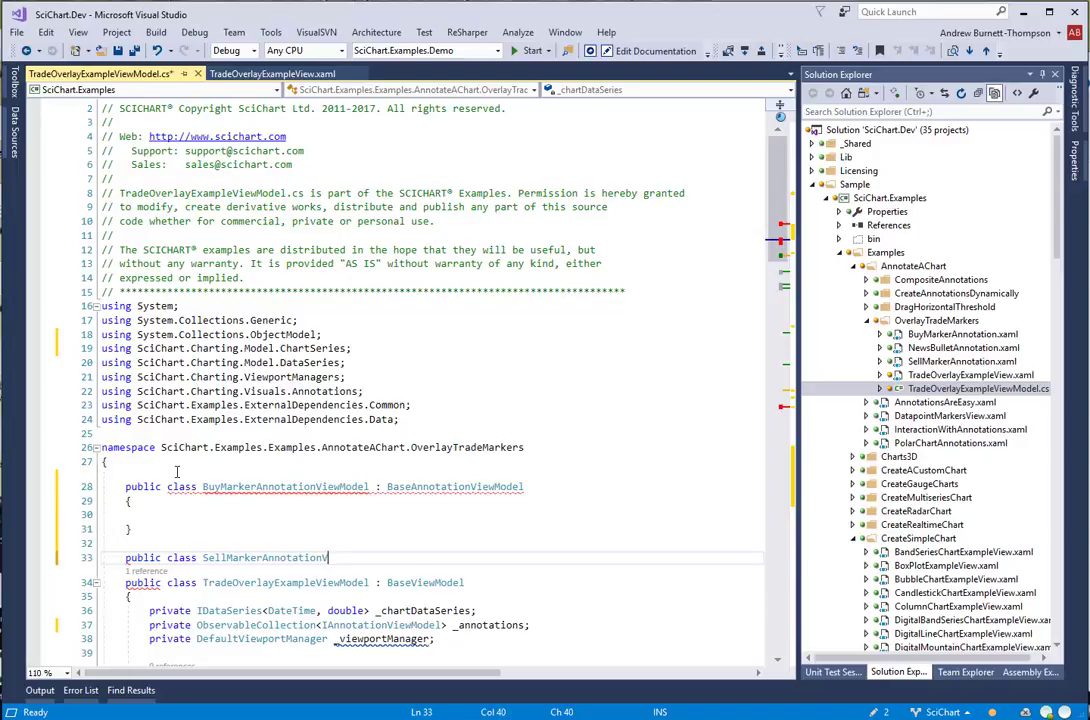
{"action": "type", "text": ": BaseAnnotationViewModel"}
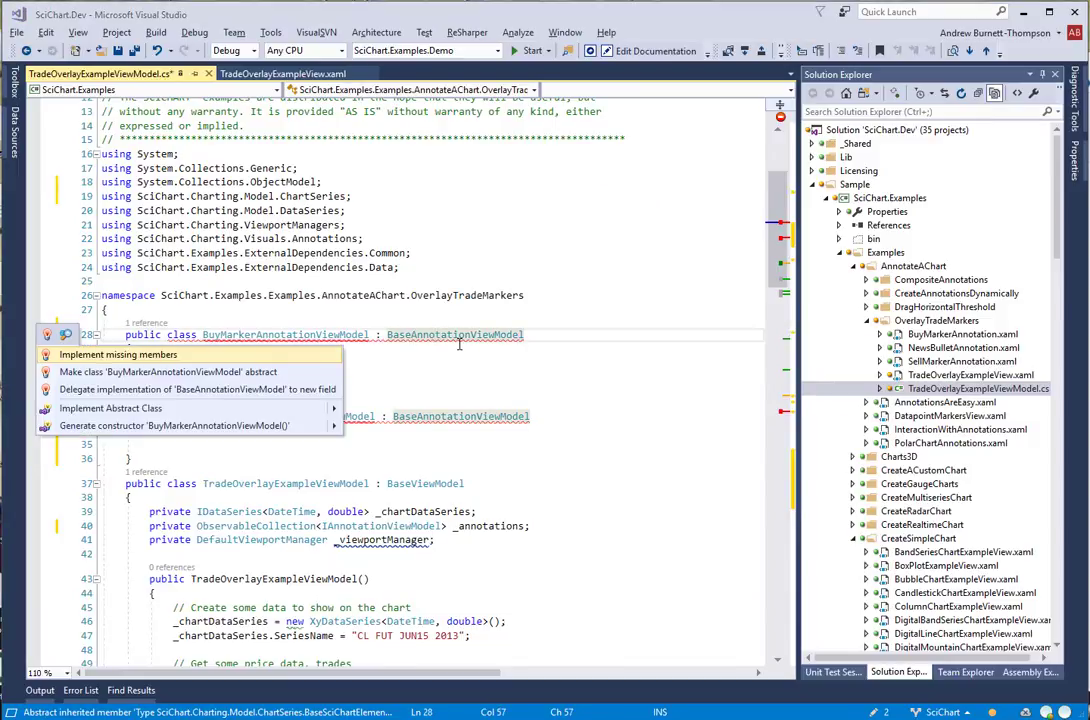
Implement the missing ViewType member returning BuyMarkerAnnotation via Quick Actions
{"action": "left_click", "coordinate": [118, 354]}
{"action": "type", "text": "public override Type ViewType { get { return typeof(); "}
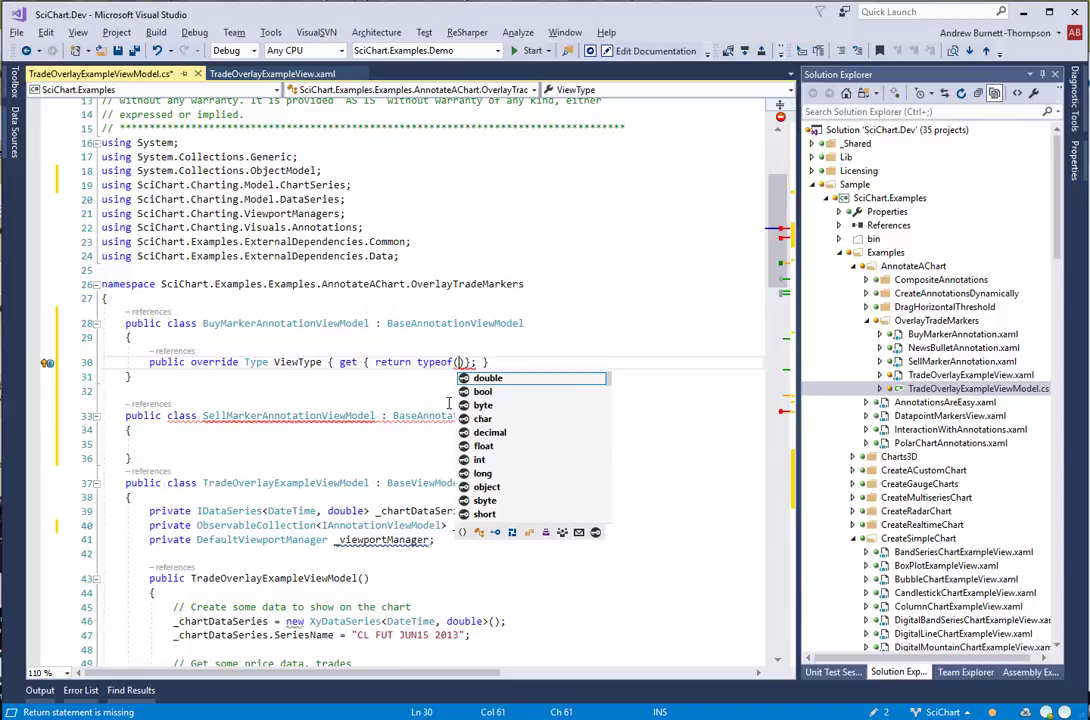
{"action": "type", "text": "BuyMarkerAnnotation"}
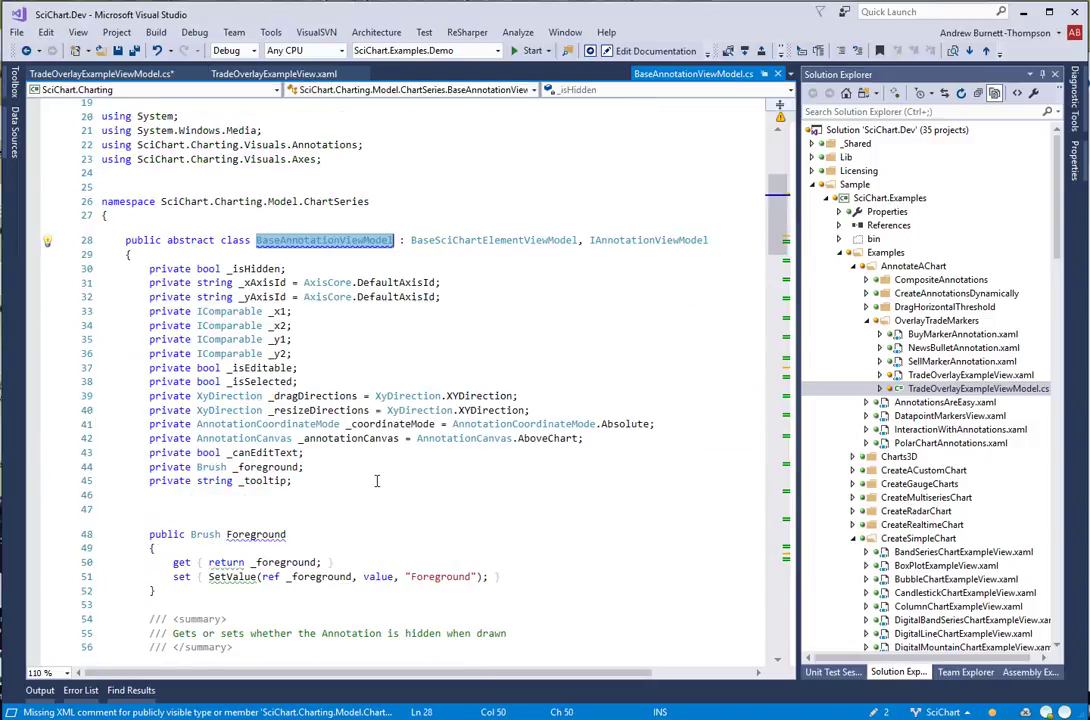
Add a TradeData property to SellMarkerAnnotationViewModel with a generated _tradeData backing field
{"action": "scroll", "scroll_direction": "down", "scroll_amount": 3}
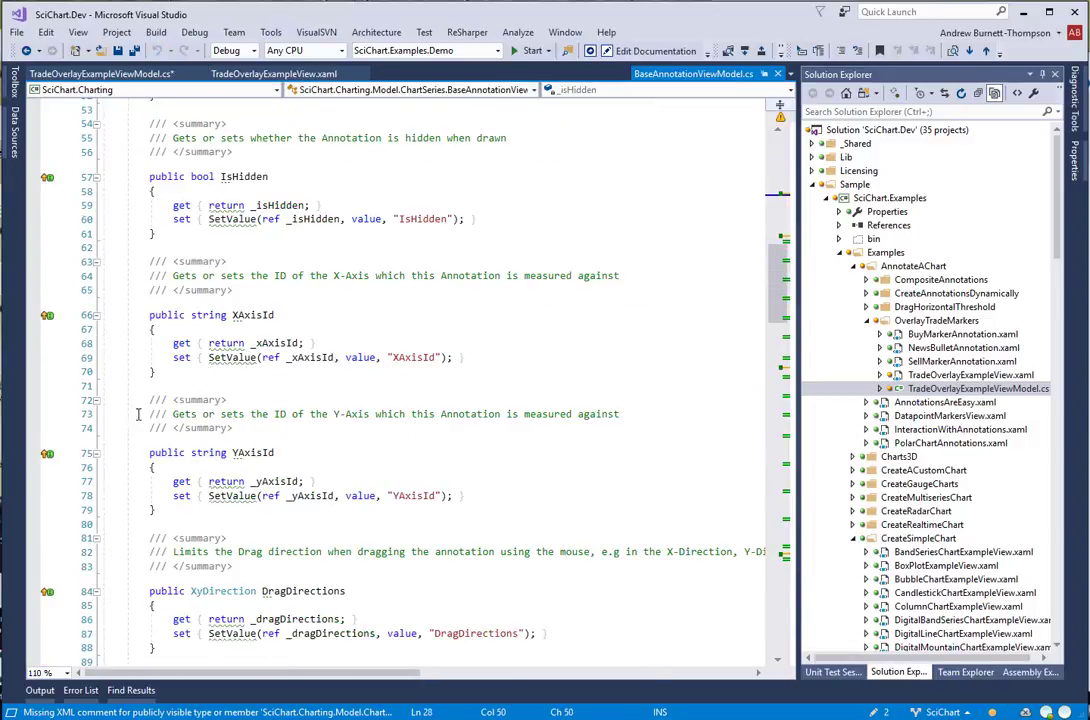
{"action": "scroll", "scroll_direction": "down", "scroll_amount": 3}
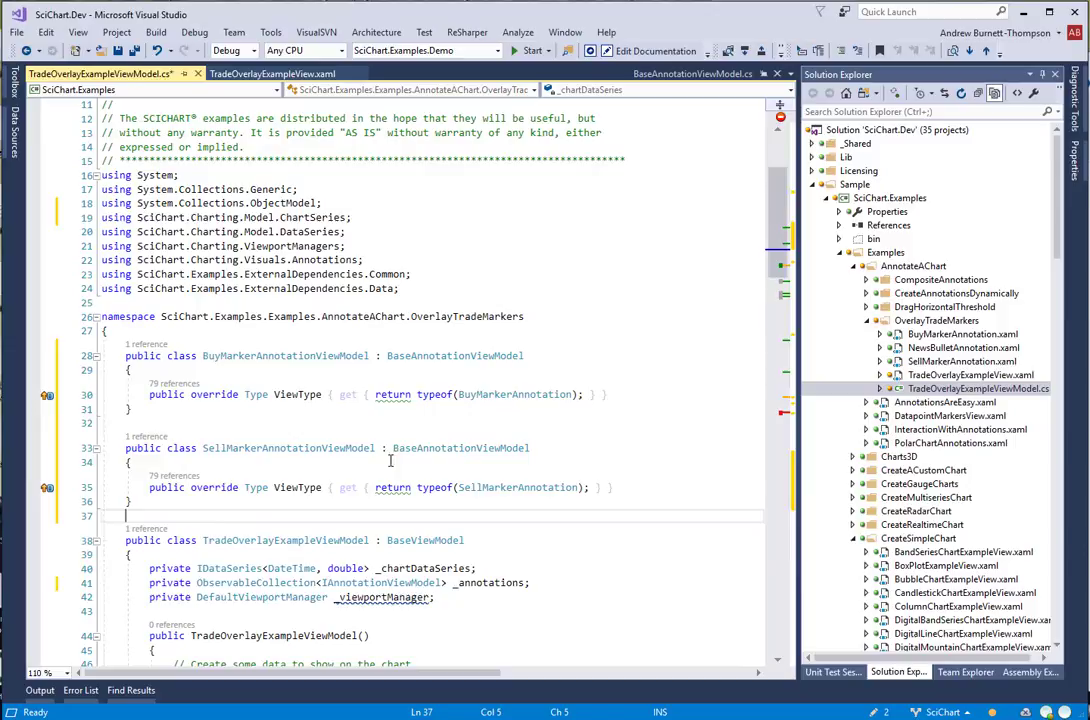
{"action": "mouse_move", "coordinate": [300, 448]}
{"action": "type", "text": "public Trade Trade"}
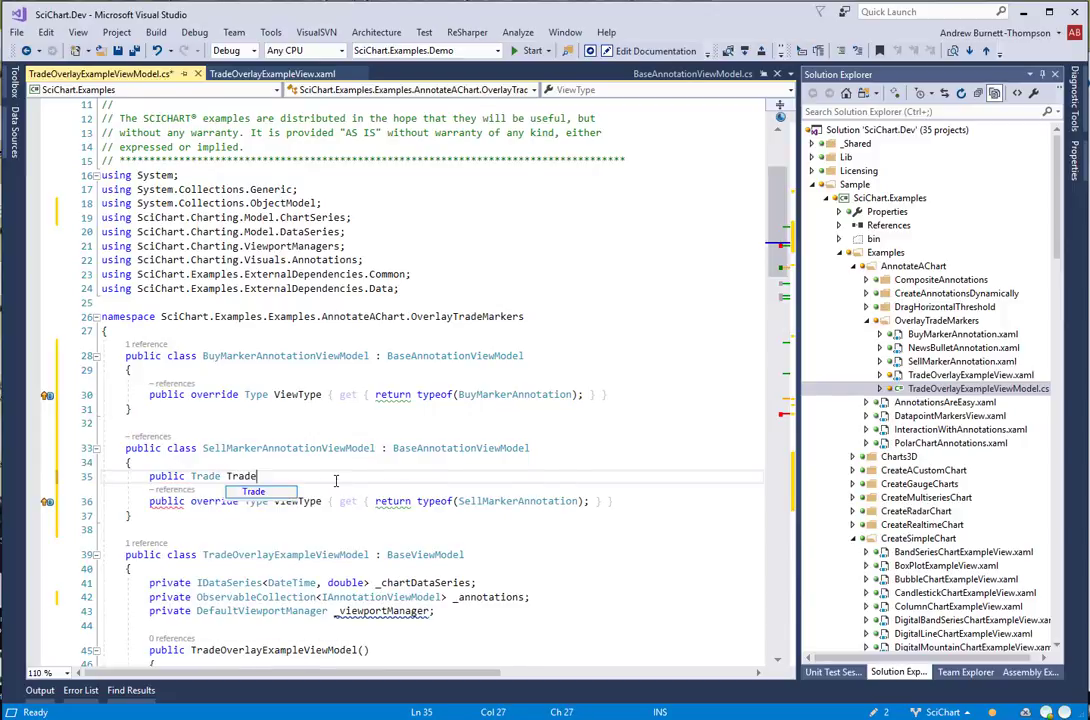
{"action": "type", "text": "Data"}
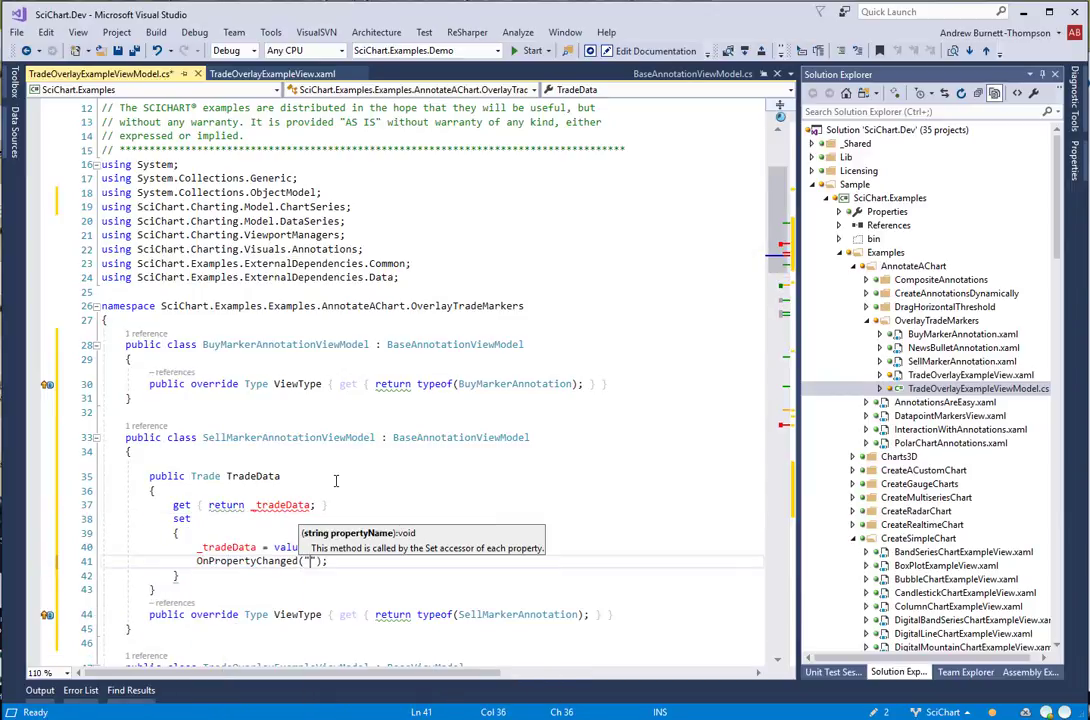
{"action": "type", "text": "TradeData"}
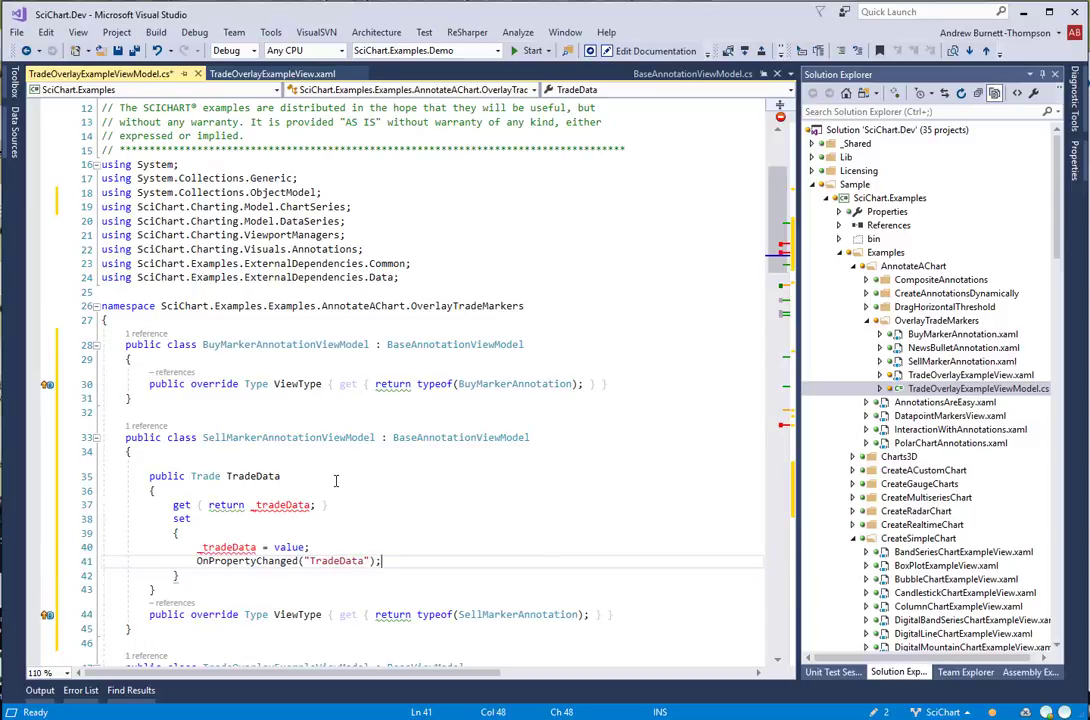
{"action": "left_click", "coordinate": [48, 504]}
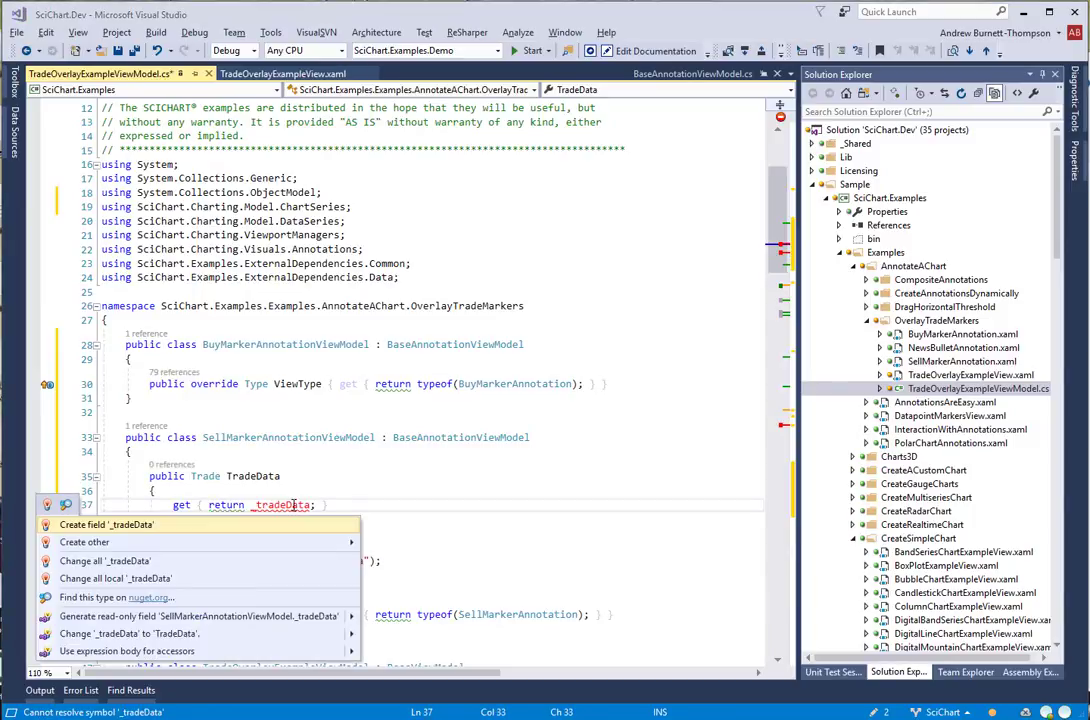
{"action": "left_click", "coordinate": [108, 524]}
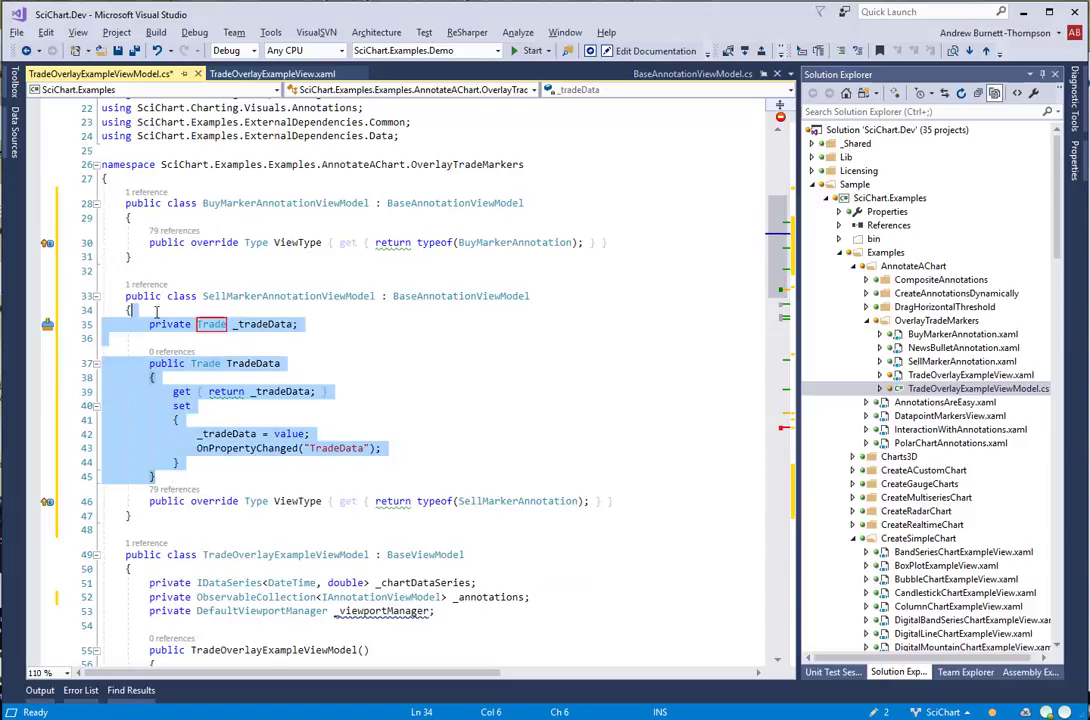
Paste the _tradeData field and TradeData property into BuyMarkerAnnotationViewModel
{"action": "left_click", "coordinate": [200, 218]}
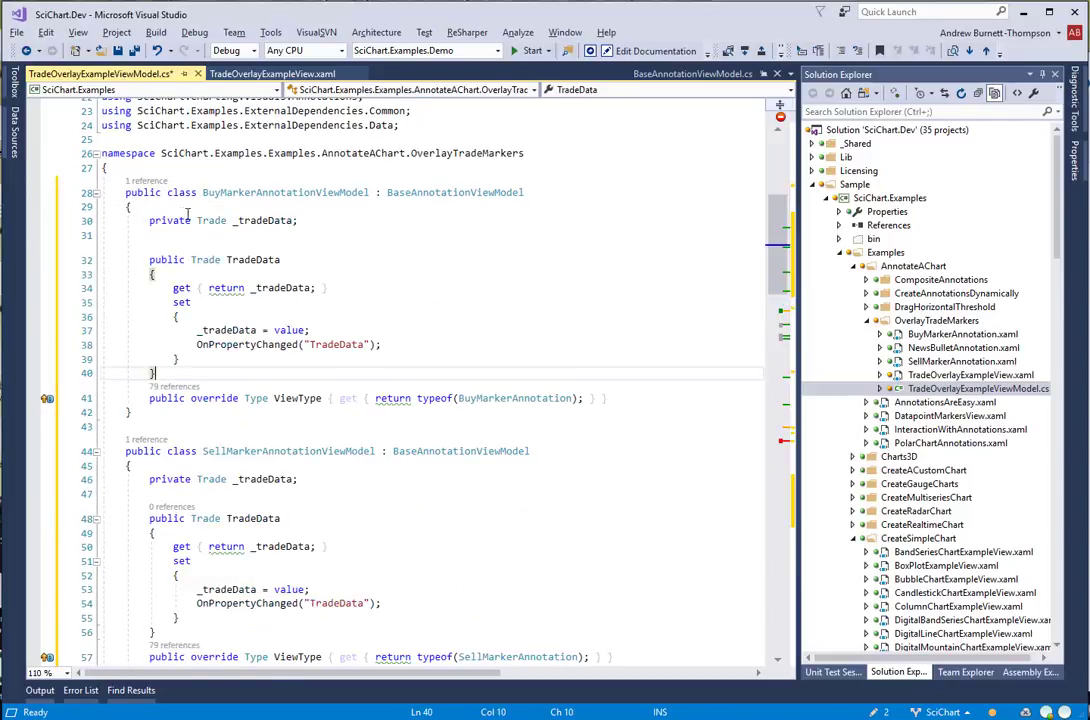
{"action": "scroll", "scroll_direction": "down", "scroll_amount": 3}
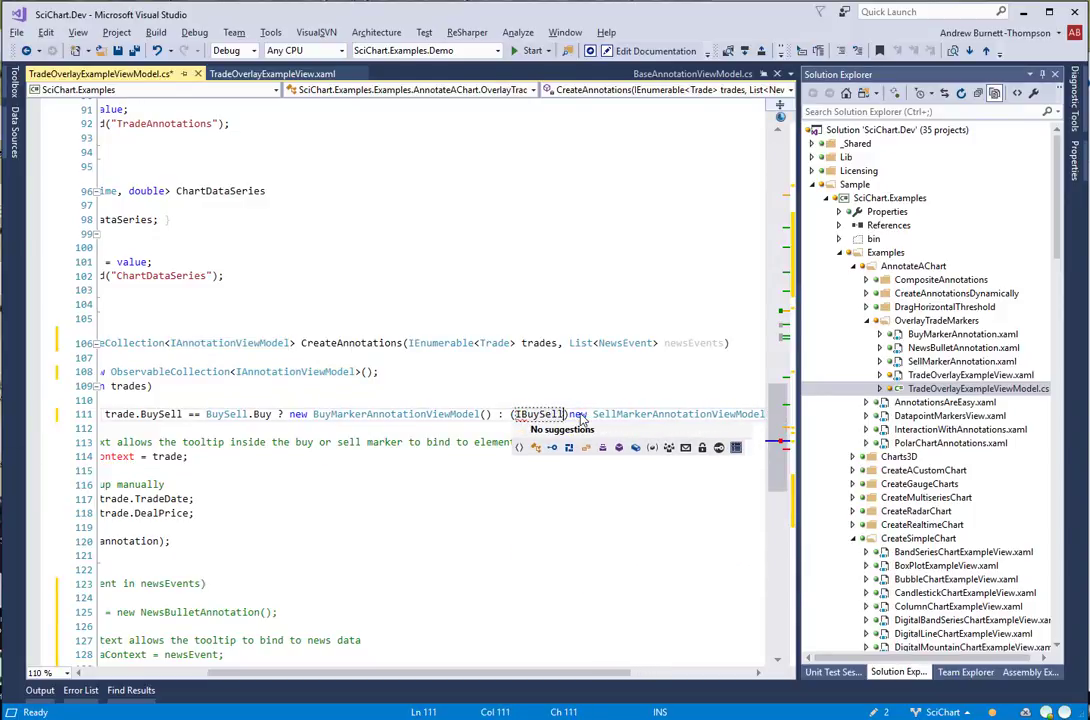
Cast each marker to IBuySellAnnotationViewModel in CreateAnnotations and assign its TradeData
{"action": "type", "text": "AnnotationVie"}
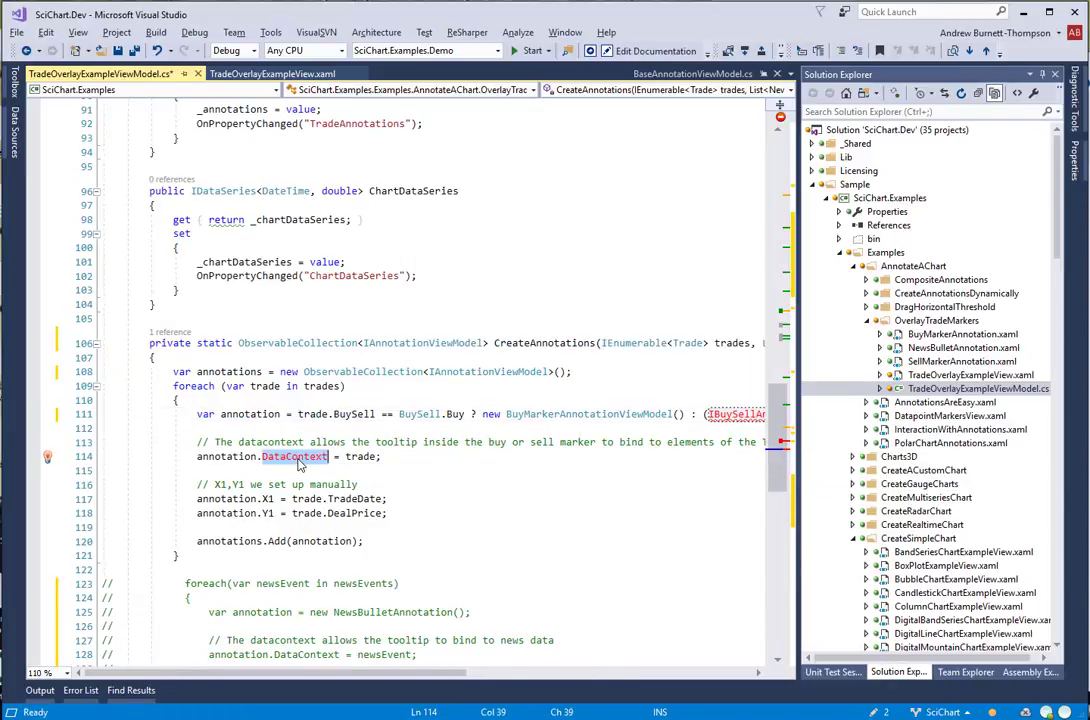
{"action": "type", "text": "TradeData"}
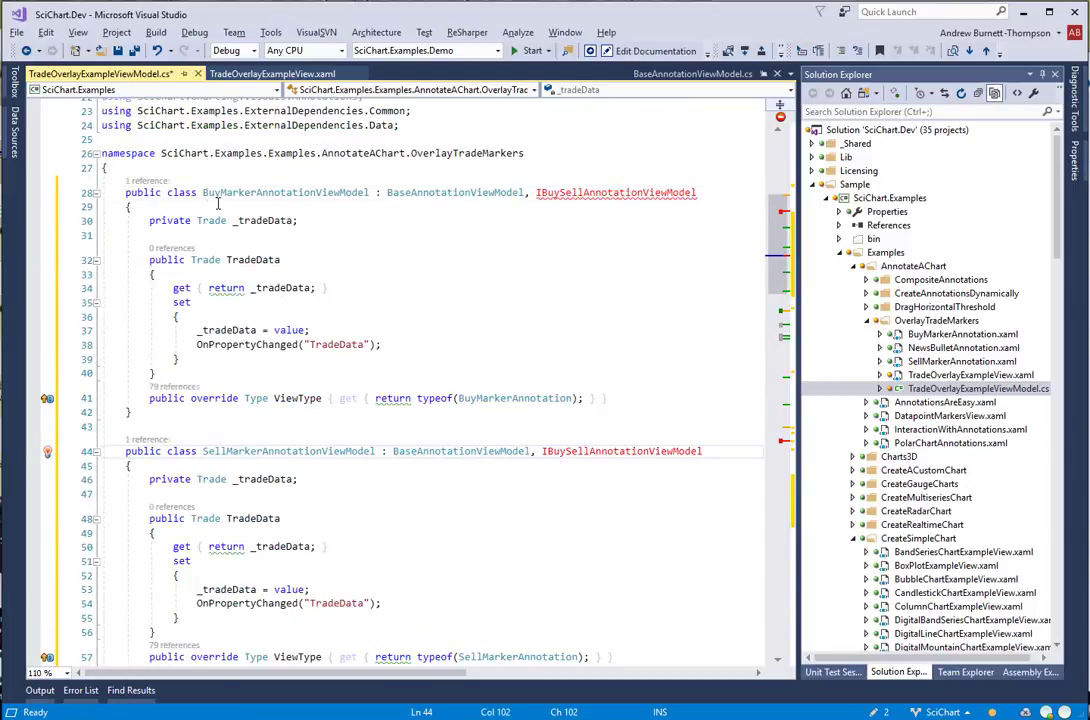
Declare the IBuySellAnnotationViewModel interface with Trade TradeData { get; set; }
{"action": "type", "text": "public interface IBuySellAnnotationViewModel"}
{"action": "type", "text": "Trade T"}
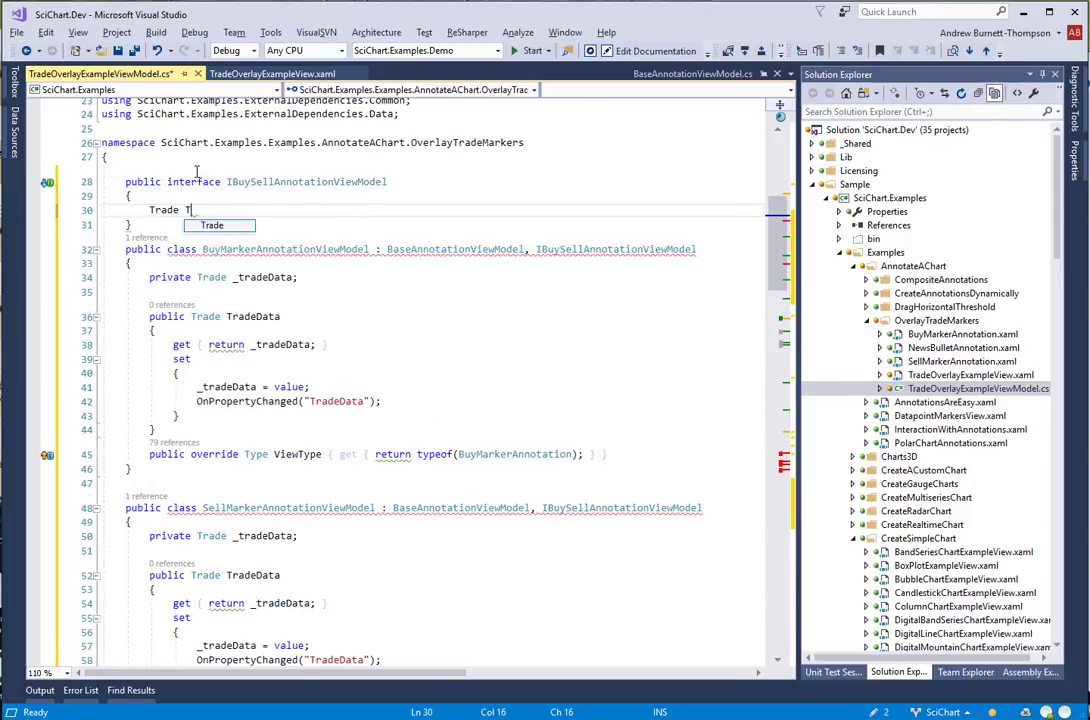
{"action": "type", "text": "radeData { get; set; }"}
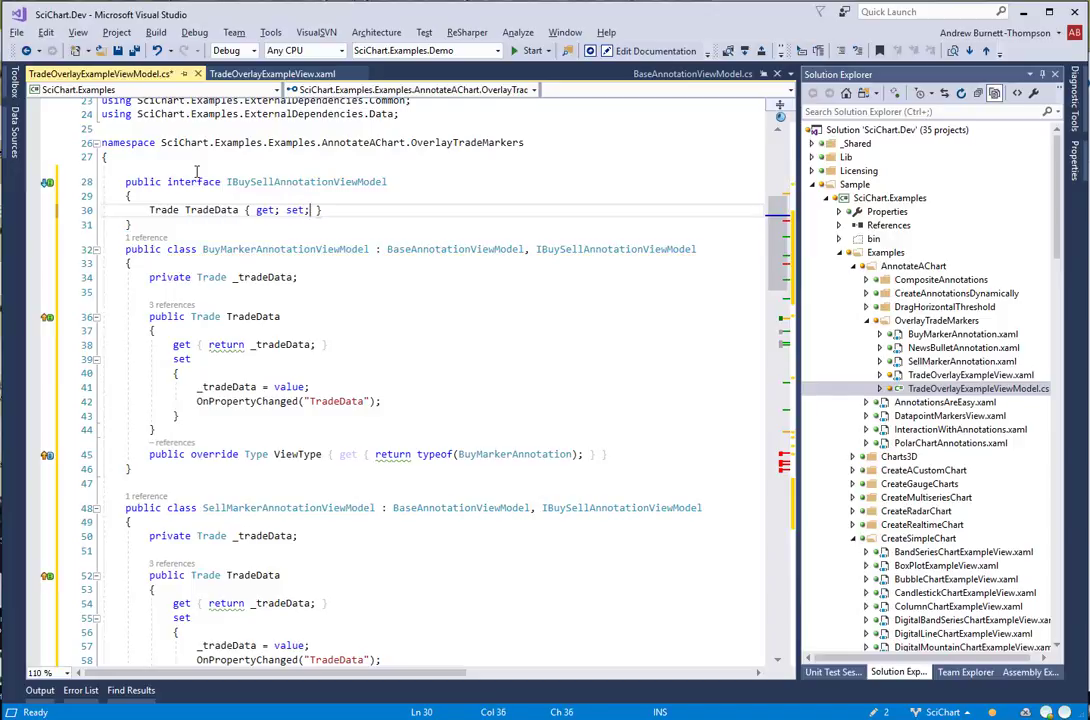
{"action": "scroll", "scroll_direction": "down", "scroll_amount": 3}
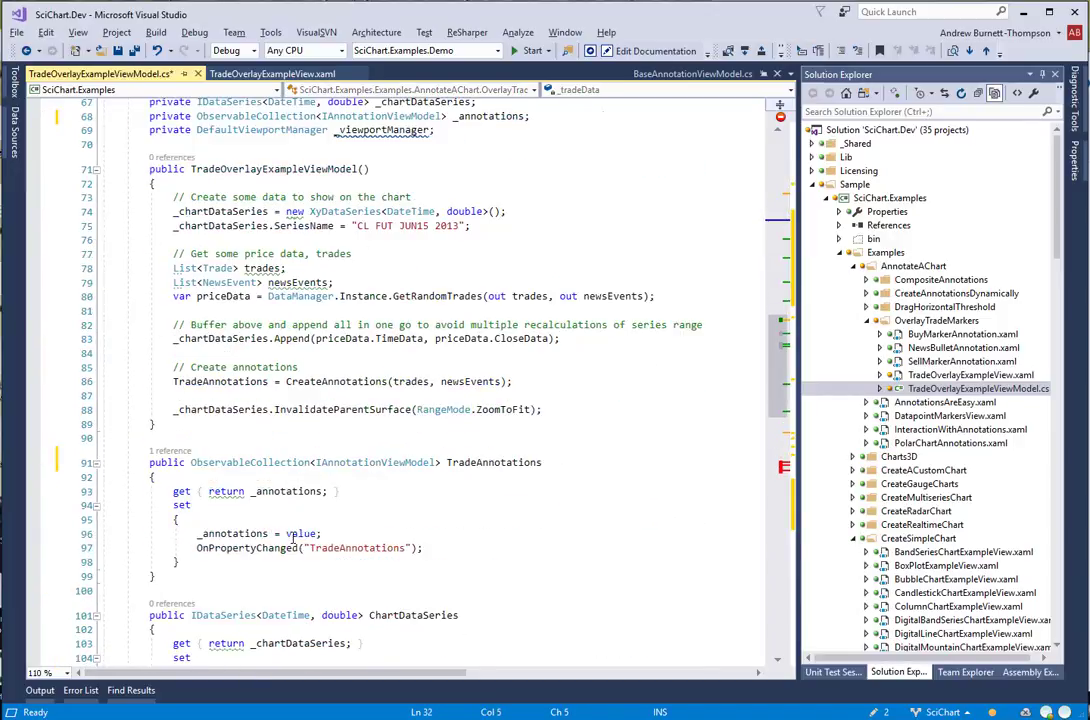
Extend the interface from IAnnotationViewModel, review CreateAnnotations and save the view model file
{"action": "scroll", "scroll_direction": "down", "scroll_amount": 3}
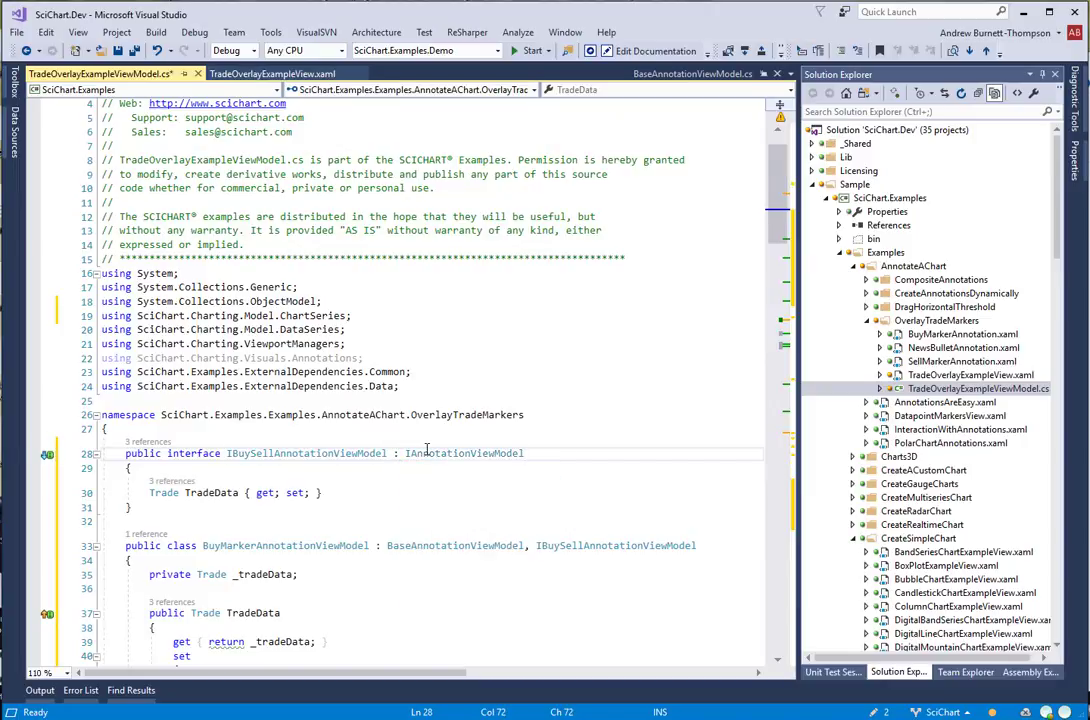
{"action": "scroll", "scroll_direction": "down", "scroll_amount": 3}
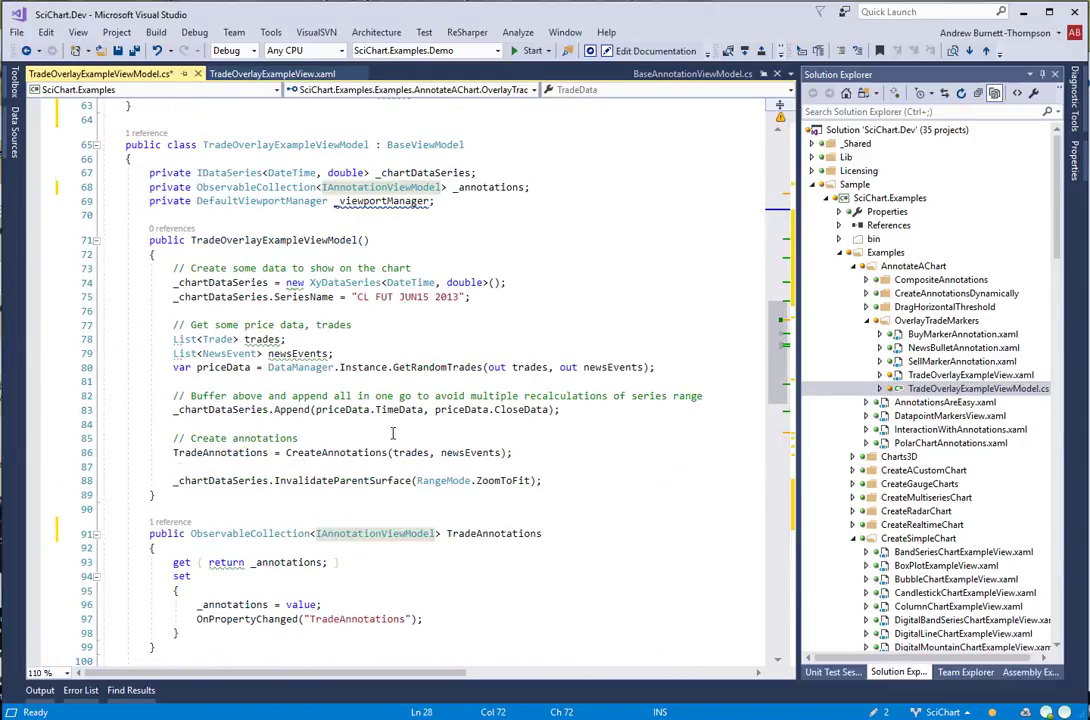
{"action": "scroll", "scroll_direction": "down", "scroll_amount": 3}
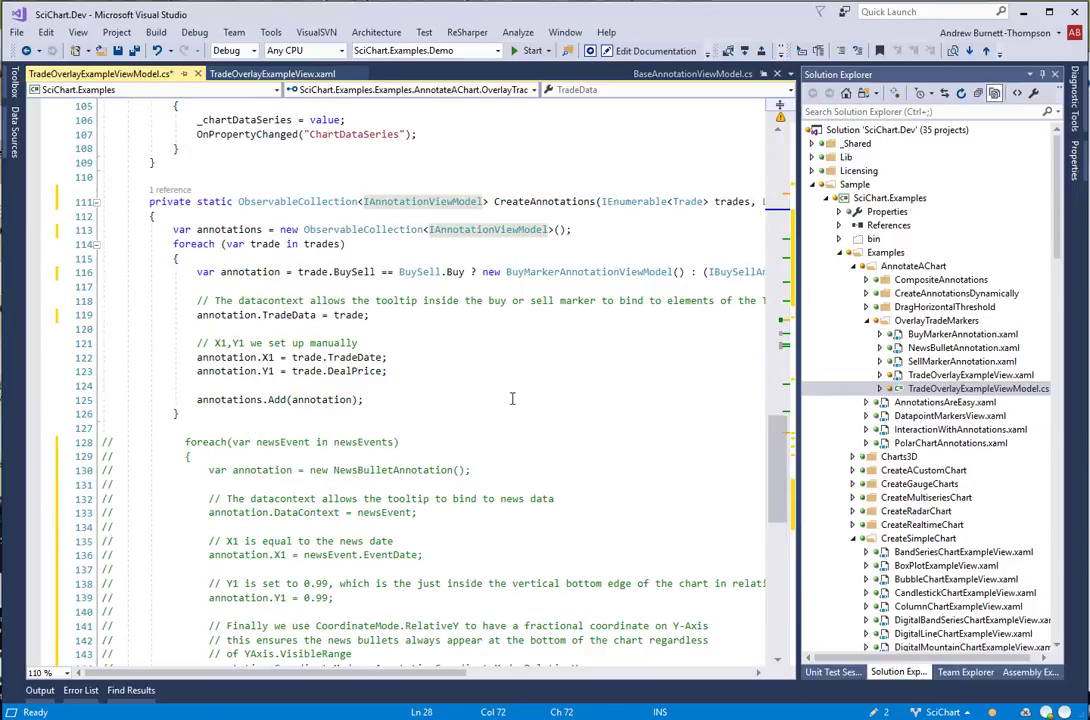
{"action": "double_click", "coordinate": [588, 272]}
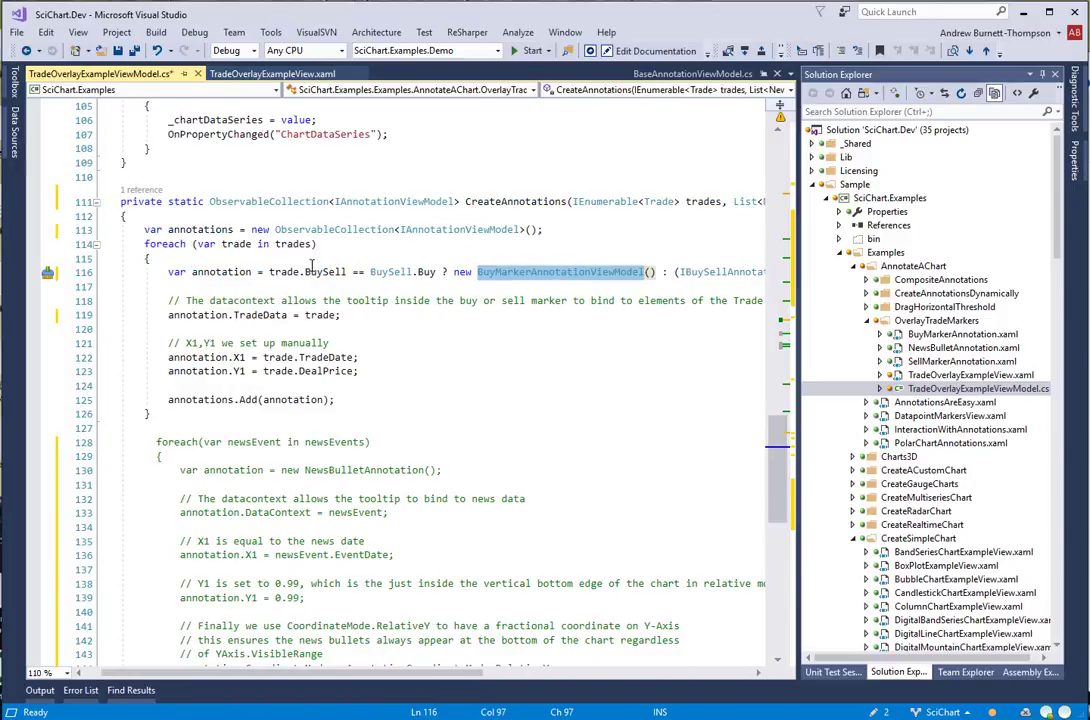
{"action": "mouse_move", "coordinate": [208, 400]}
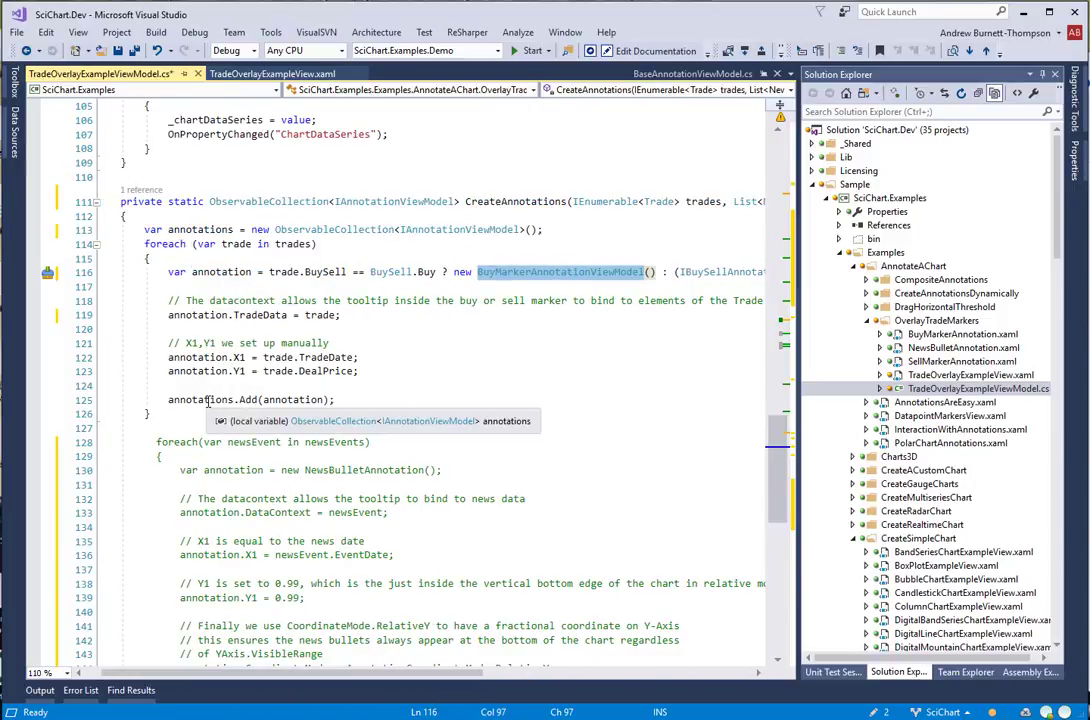
{"action": "mouse_move", "coordinate": [256, 316]}
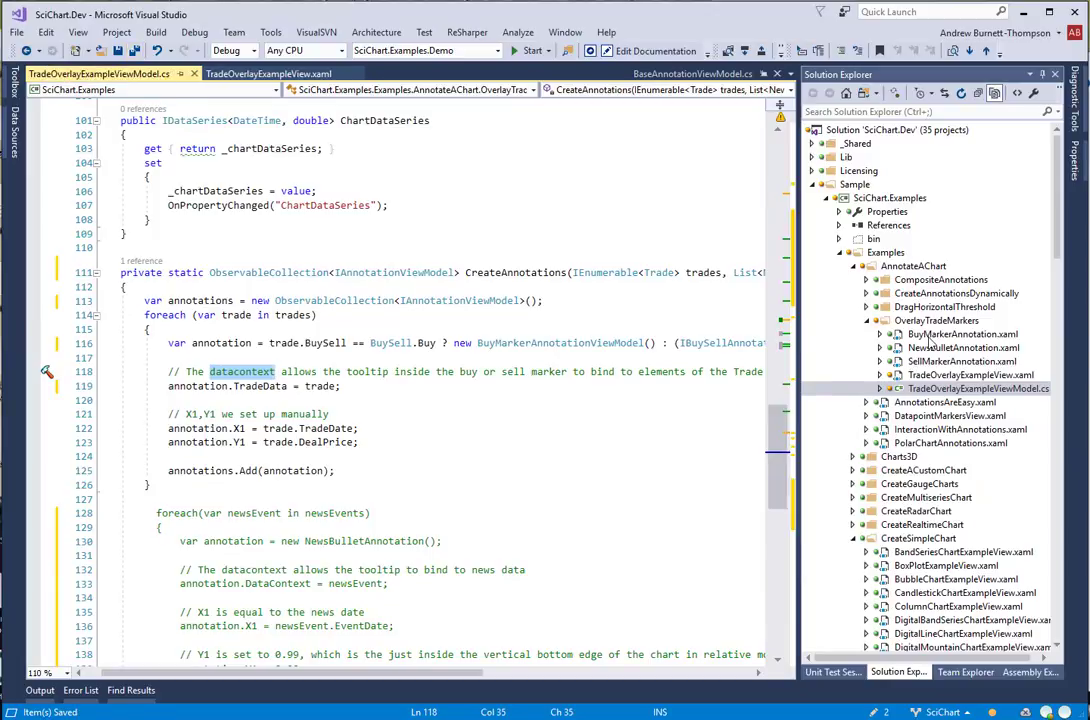
{"action": "double_click", "coordinate": [964, 334]}
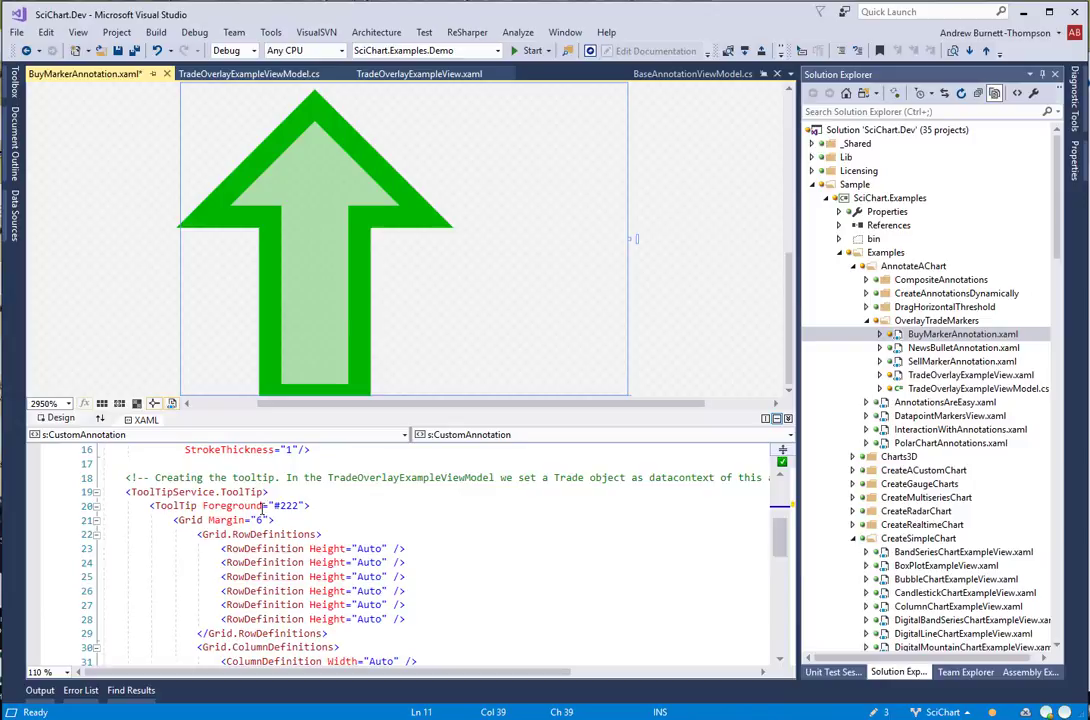
Add DataContext="{Binding TradeData}" to the tooltip Grid in BuyMarkerAnnotation.xaml
{"action": "scroll", "scroll_direction": "down", "scroll_amount": 3}
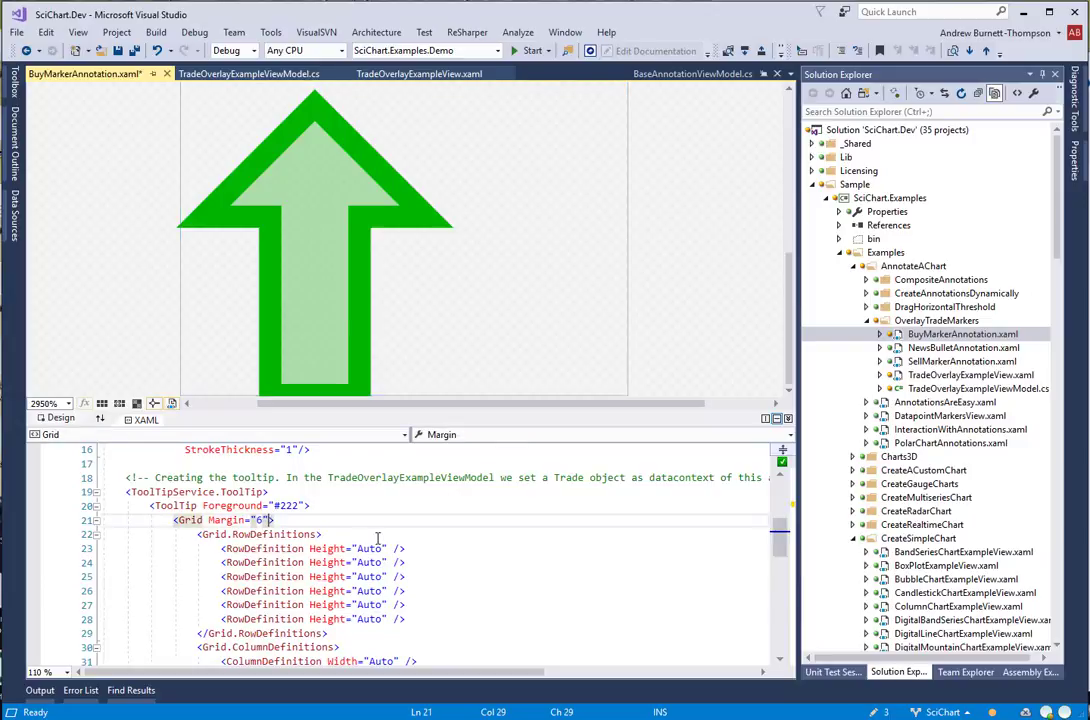
{"action": "type", "text": "Data"}
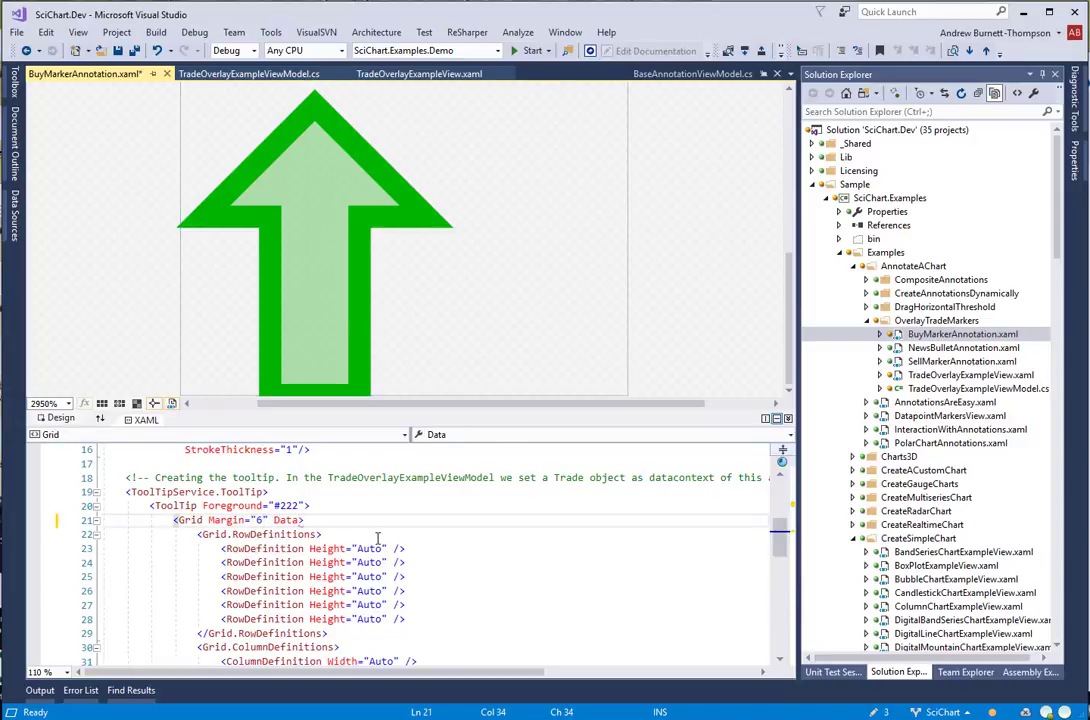
{"action": "type", "text": "DataContext=\"{Binding Trade"}
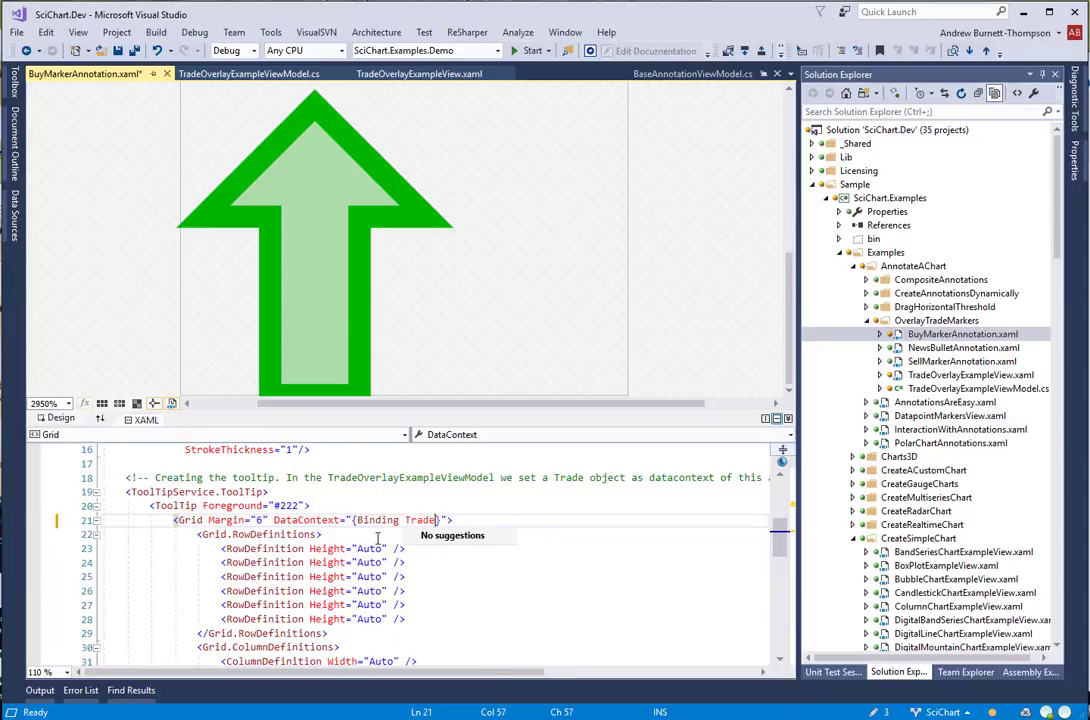
{"action": "type", "text": "Data"}
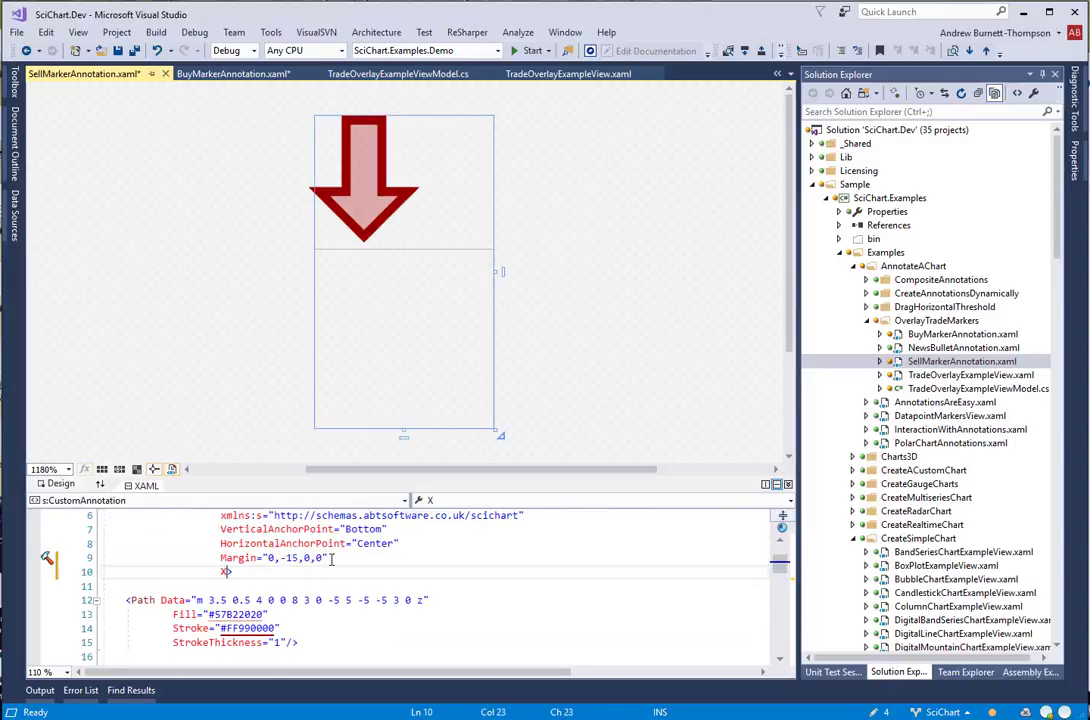
Add X1="{Binding X1}" Y1="{Binding Y1}" to SellMarkerAnnotation.xaml's CustomAnnotation root and save
{"action": "type", "text": "X1=\"{Binding X1}\""}
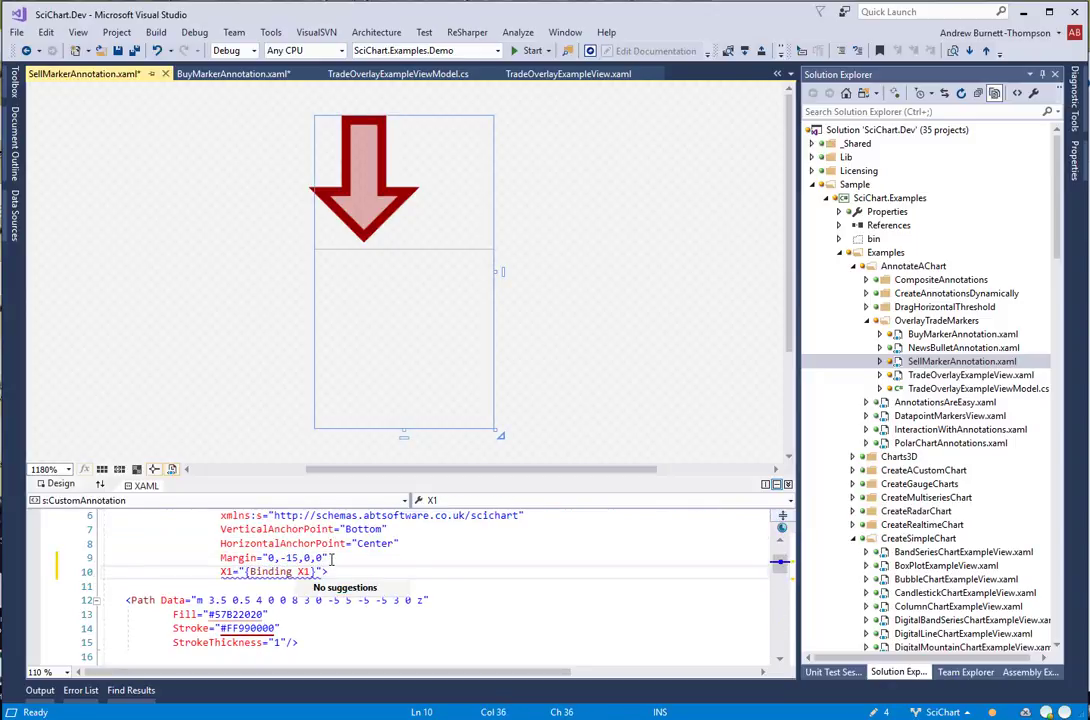
{"action": "type", "text": "Y1=\"{Binding Y1}\">"}
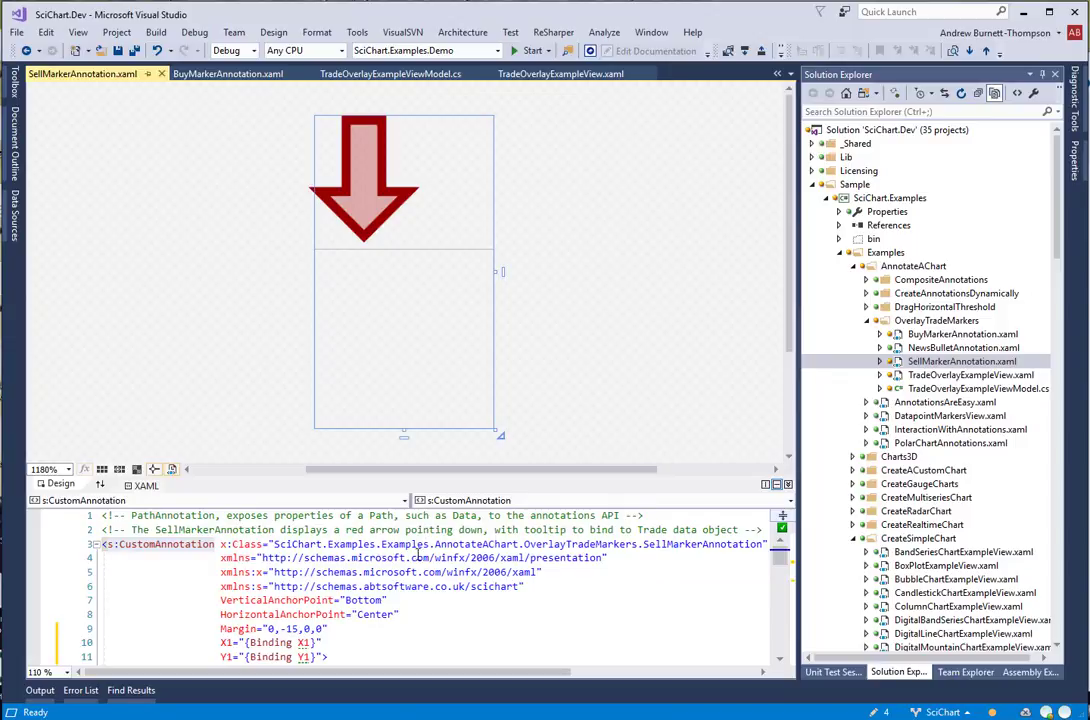
{"action": "mouse_move", "coordinate": [428, 76]}
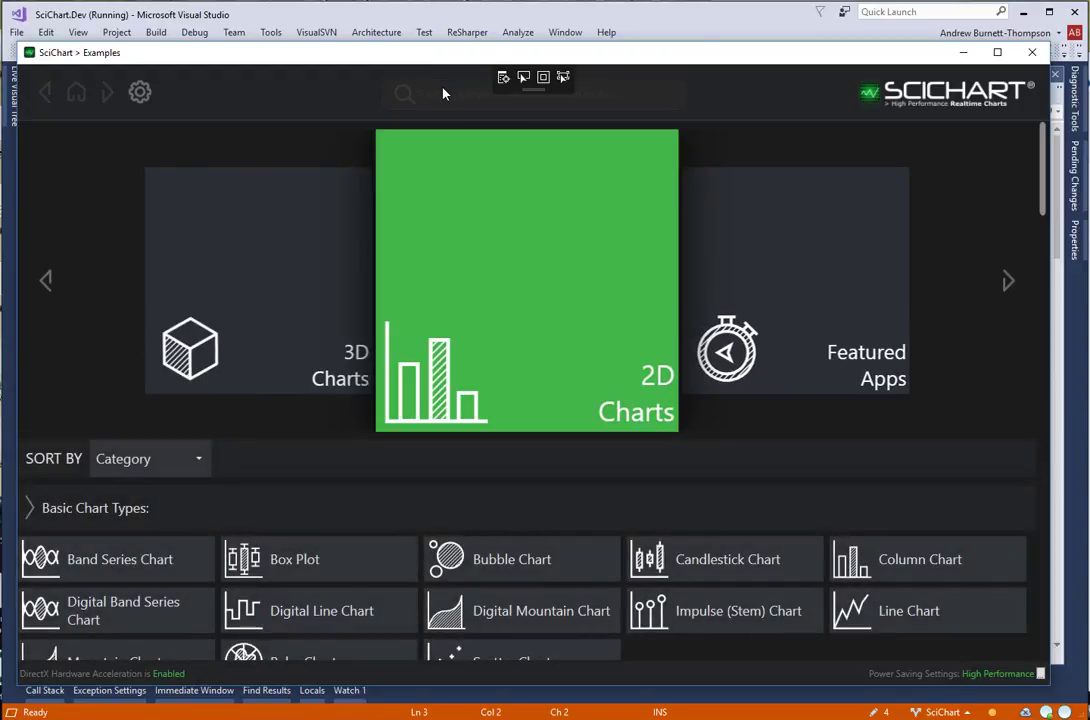
Search the examples for 'Trade' and launch the Trade Markers demo
{"action": "type", "text": "Trade"}
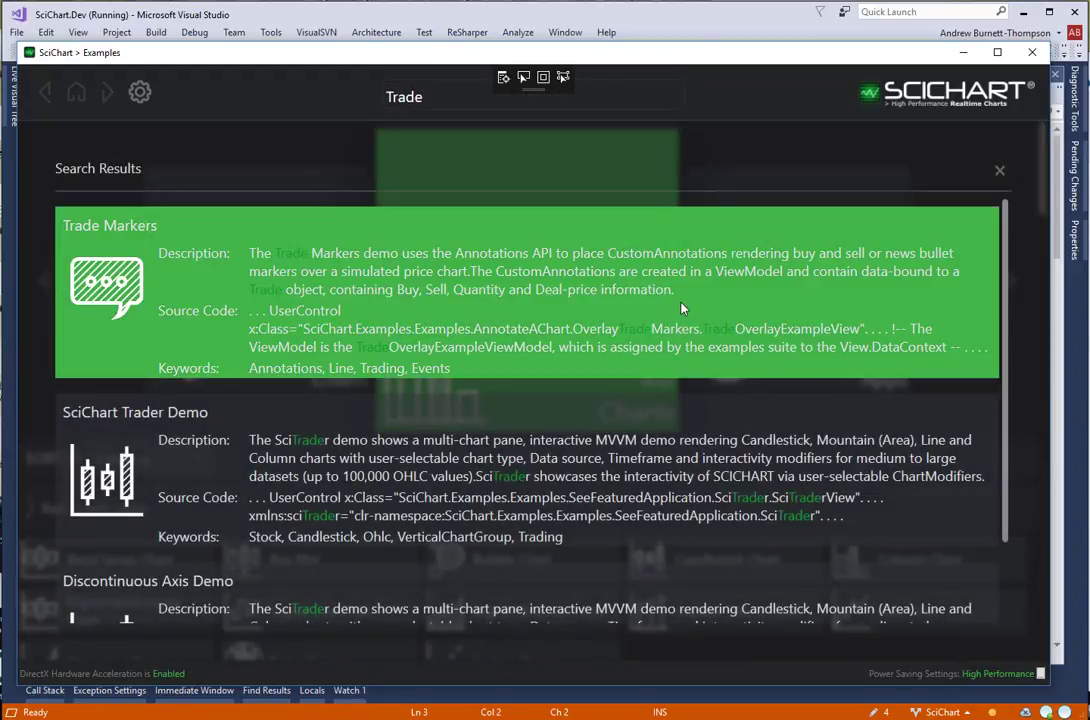
{"action": "left_click", "coordinate": [110, 224]}
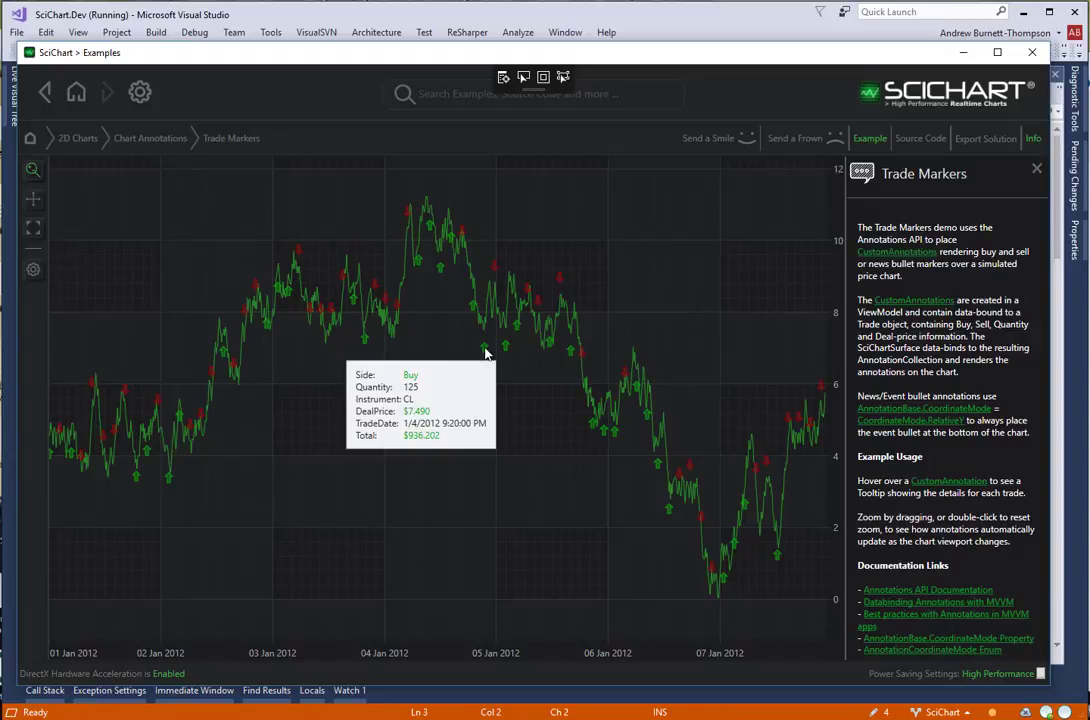
{"action": "mouse_move", "coordinate": [496, 270]}
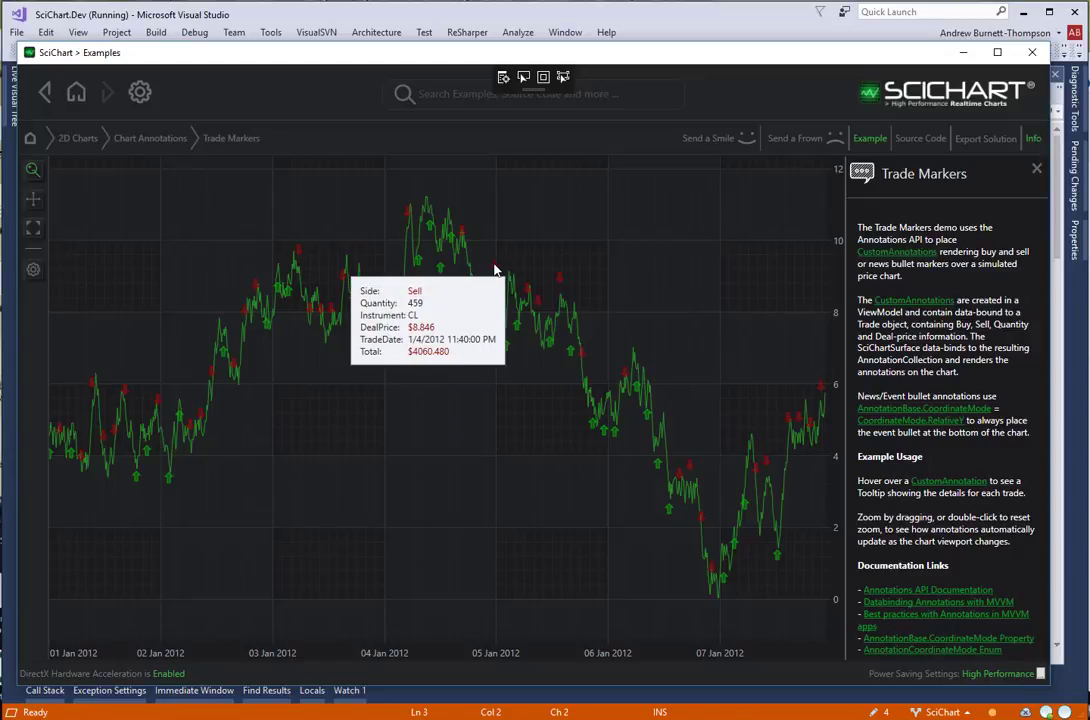
{"action": "mouse_move", "coordinate": [56, 636]}
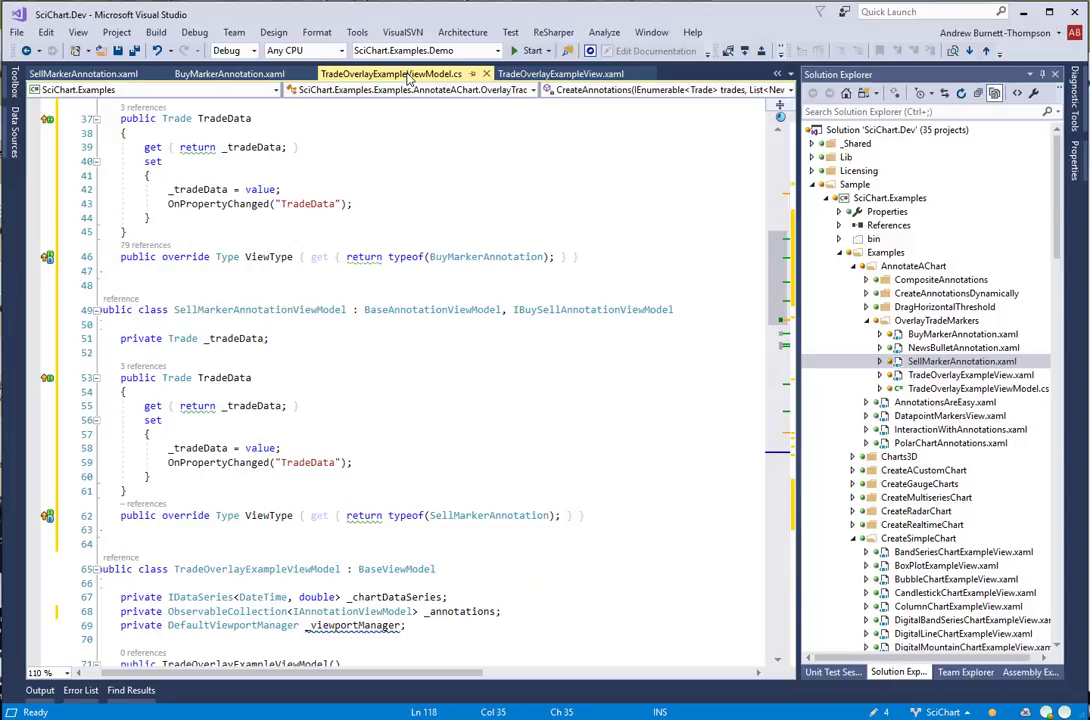
Scroll below the buy/sell interface and begin a new 'News' declaration
{"action": "scroll", "scroll_direction": "down", "scroll_amount": 3}
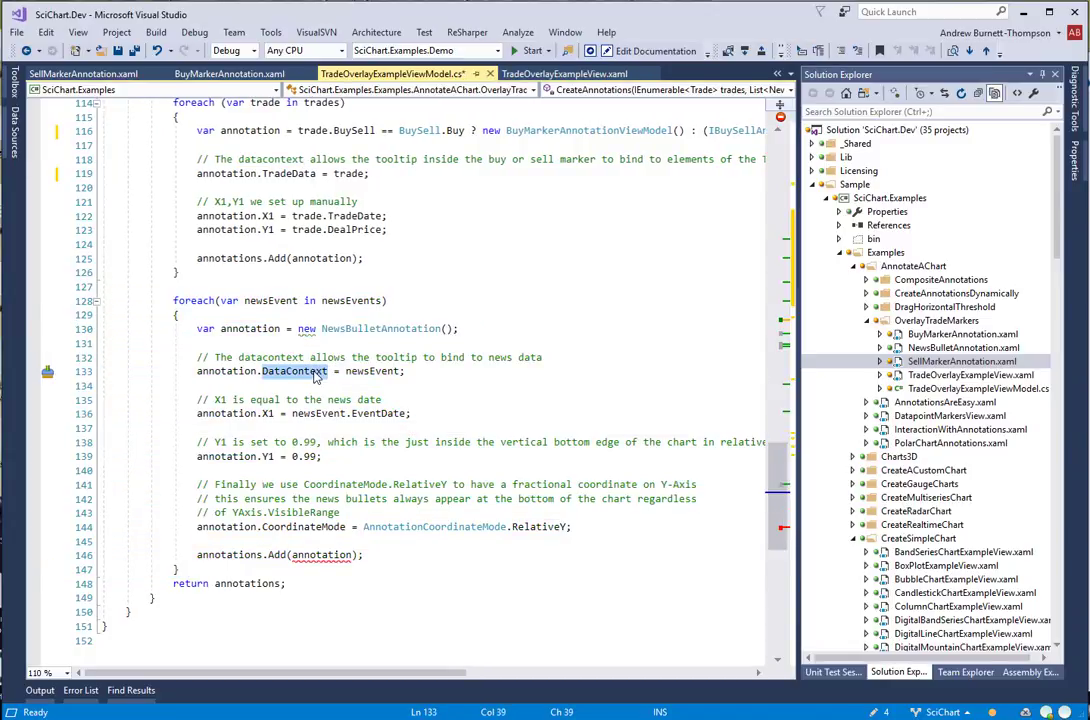
{"action": "type", "text": "News"}
{"action": "type", "text": "p"}
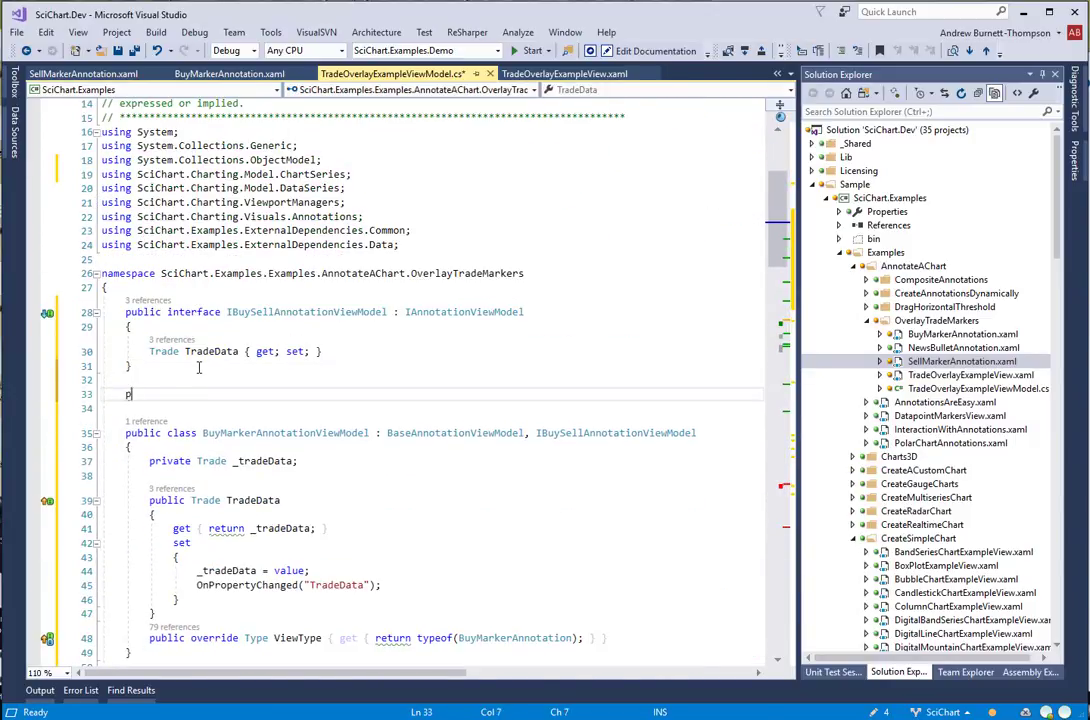
Declare NewsBulletAnnotationViewModel deriving from BaseAnnotationViewModel, overriding ViewType
{"action": "type", "text": "ublic class NewsBulletAnnotationViewModel :"}
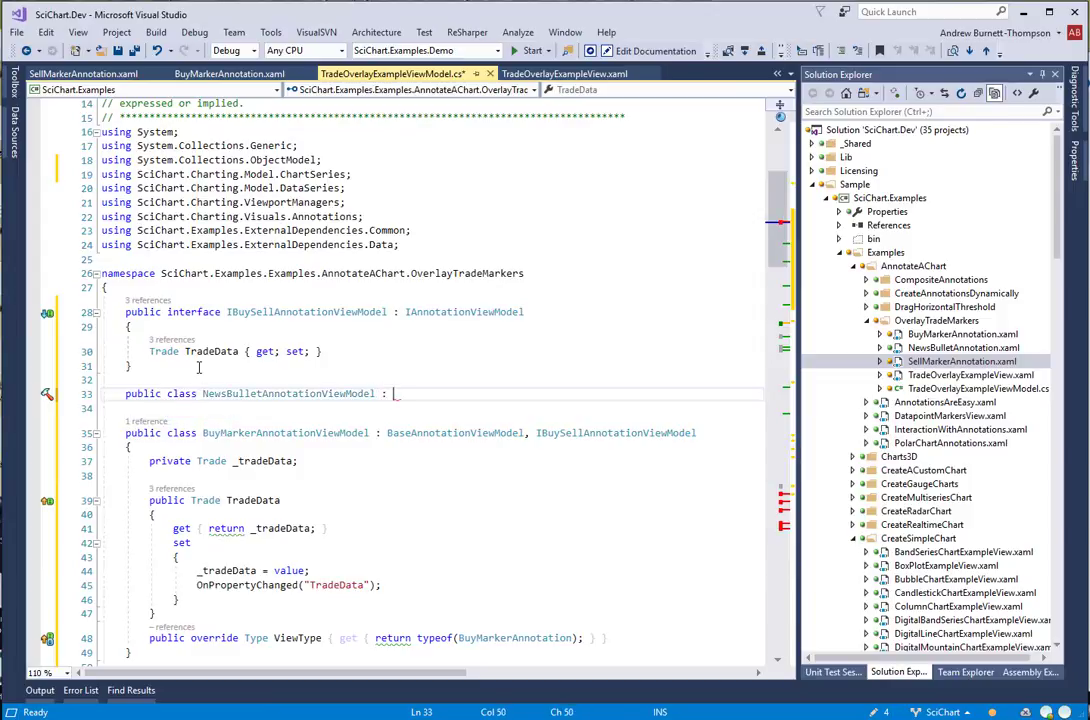
{"action": "type", "text": "BaseAnnotationViewModel { }"}
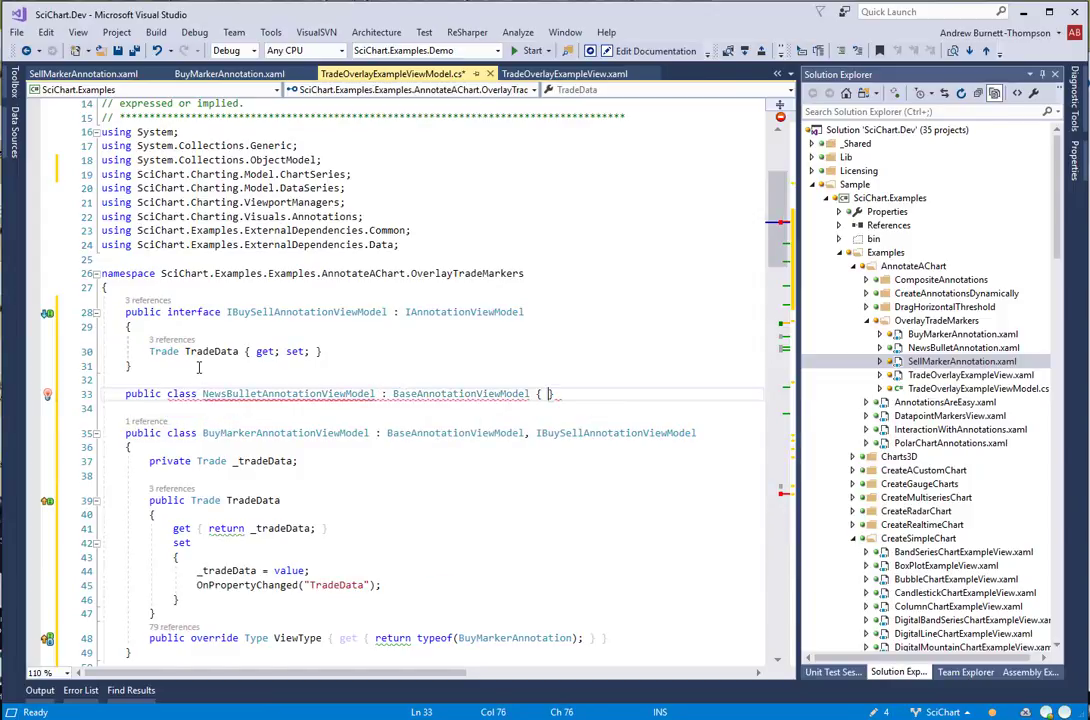
{"action": "type", "text": "override"}
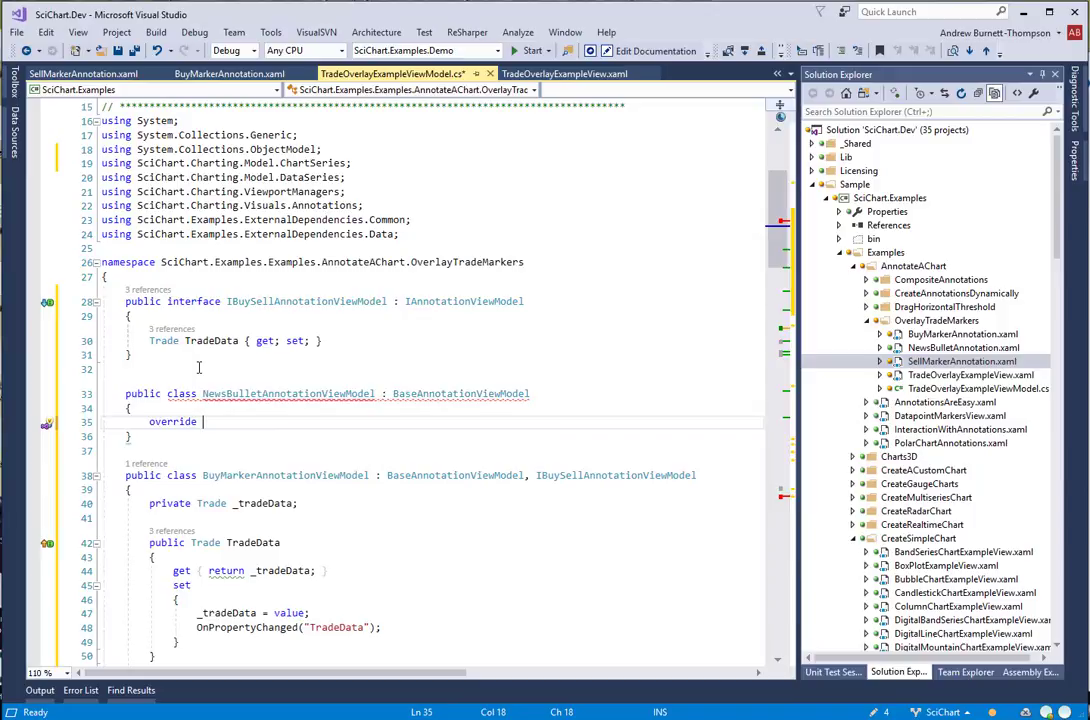
{"action": "type", "text": "V"}
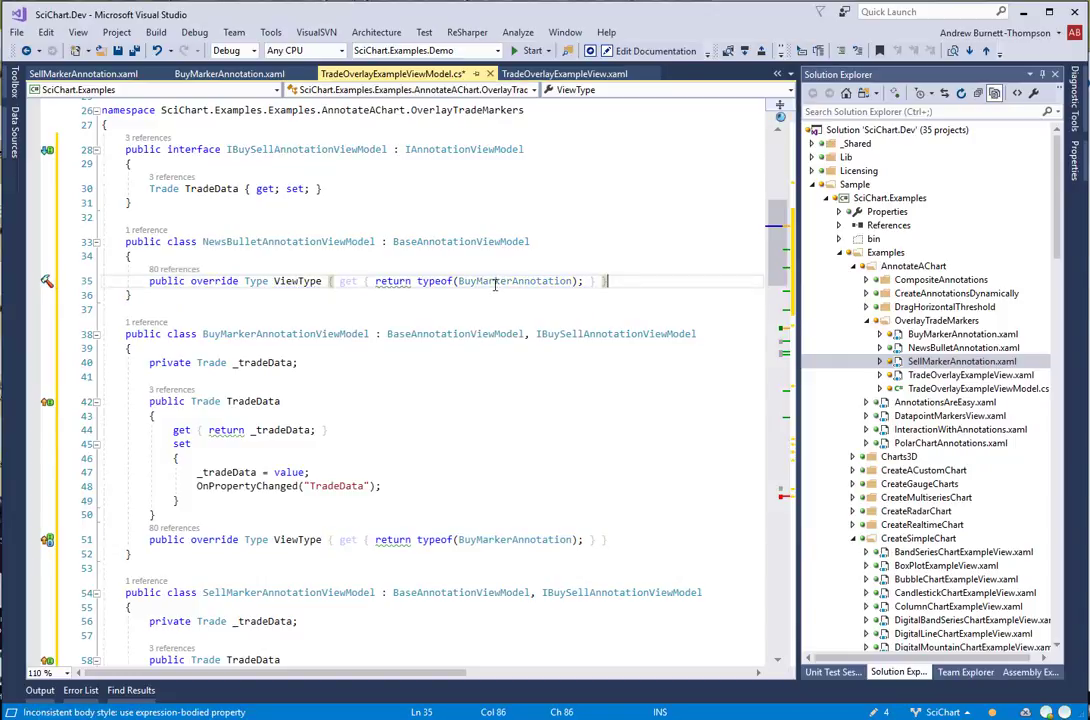
{"action": "type", "text": "NewsB"}
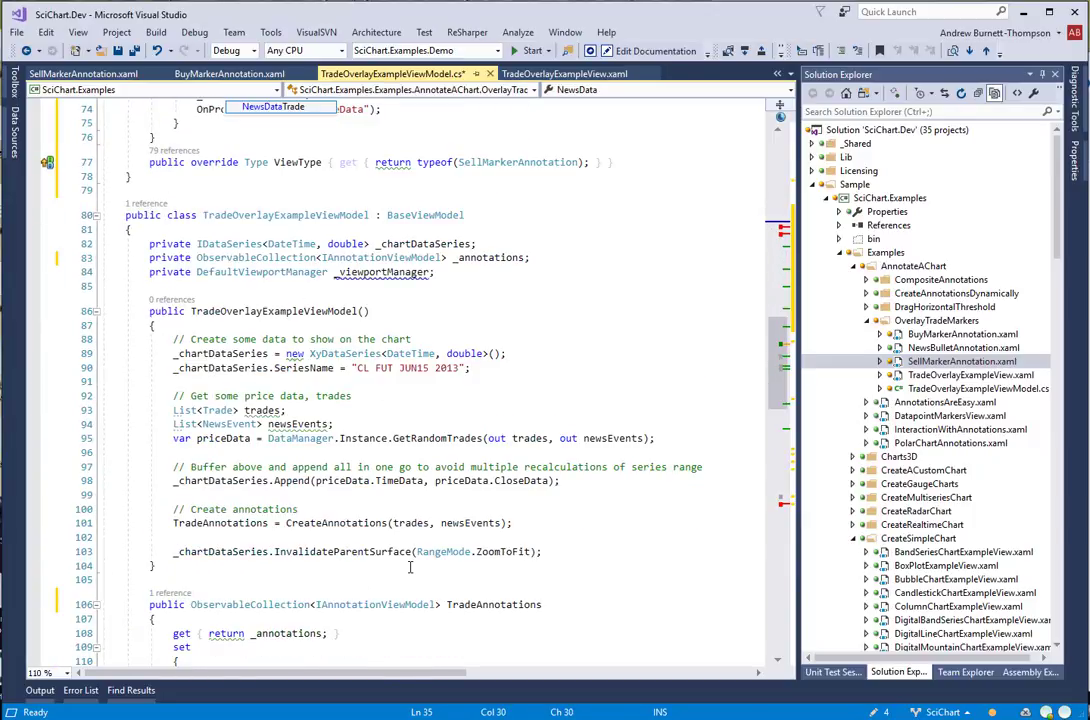
Add the _newsEvent-backed NewsData property and review the news loop, landing on CoordinateMode in the markup
{"action": "scroll", "scroll_direction": "down", "scroll_amount": 3}
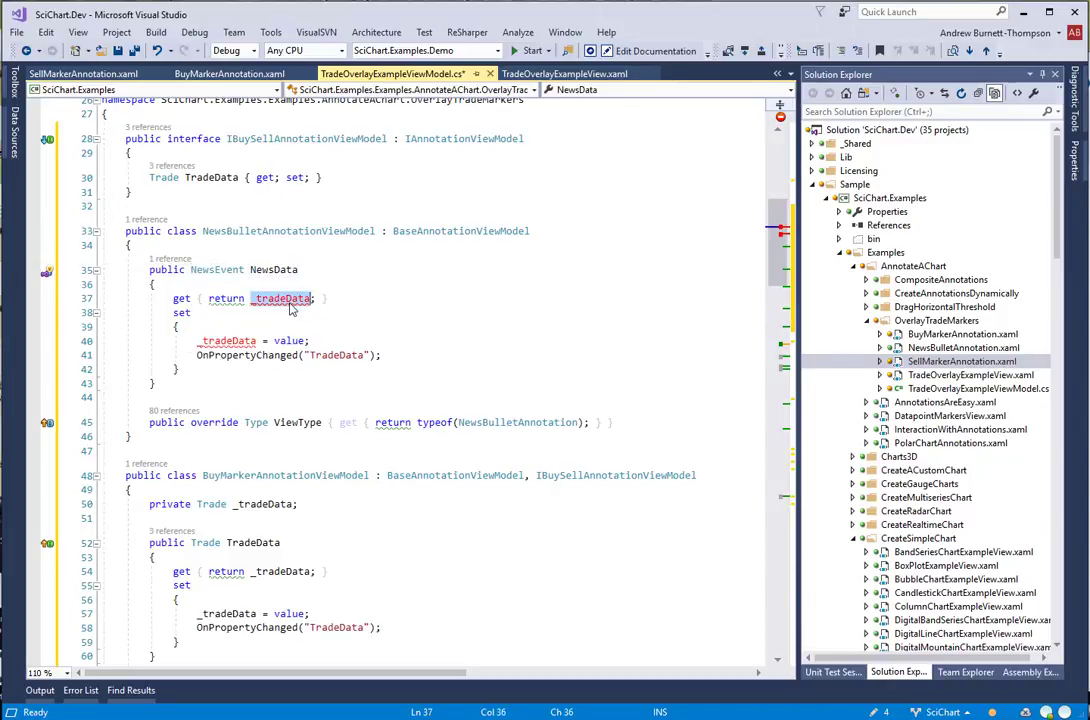
{"action": "type", "text": "_newsEvent"}
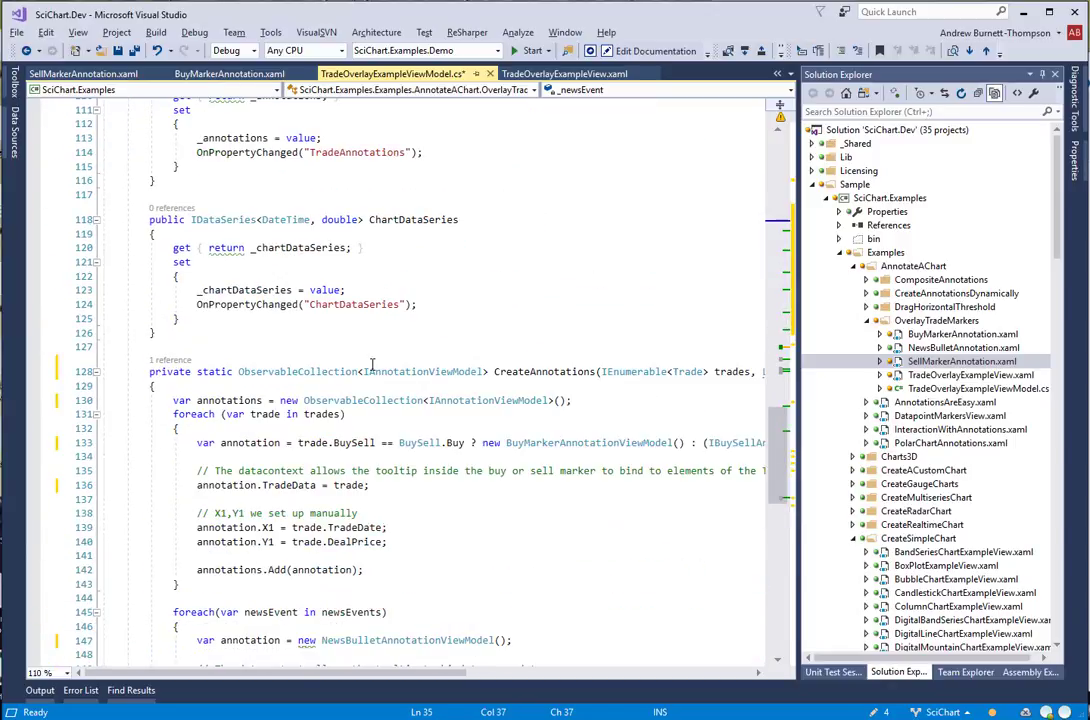
{"action": "scroll", "scroll_direction": "down", "scroll_amount": 3}
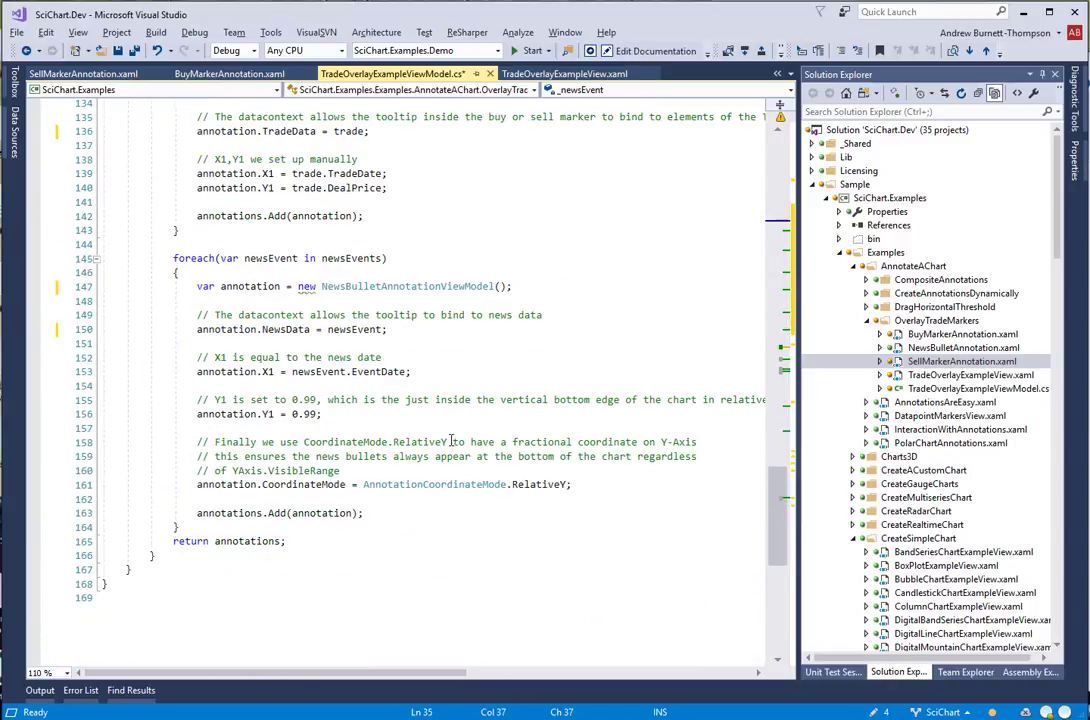
{"action": "double_click", "coordinate": [404, 286]}
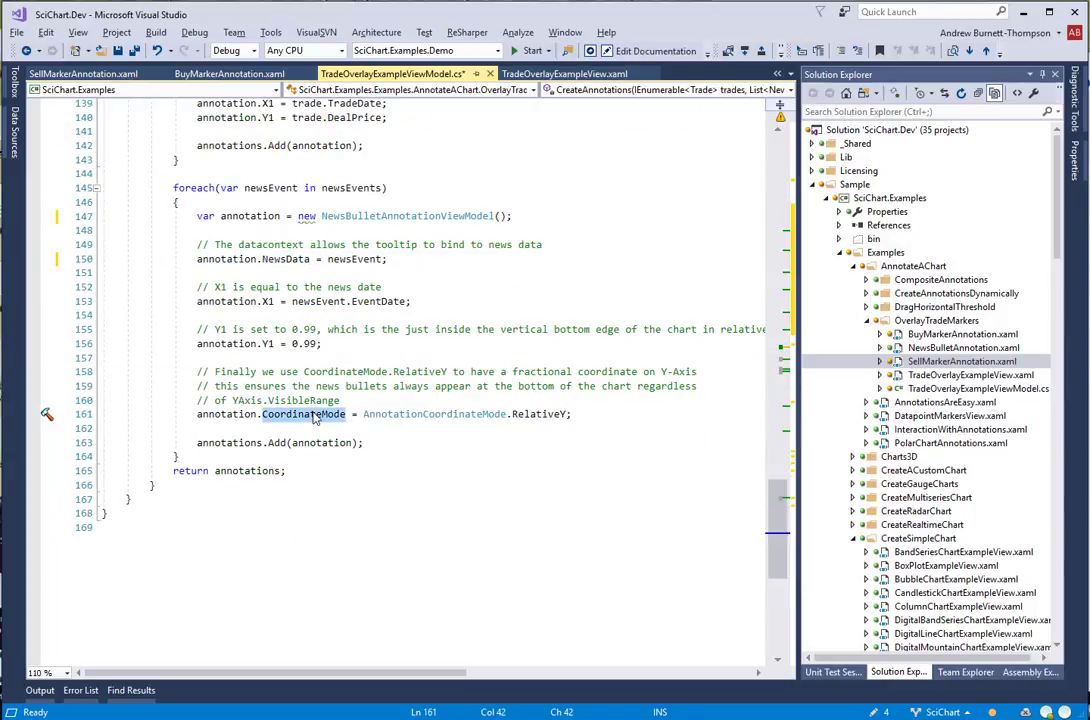
{"action": "double_click", "coordinate": [962, 348]}
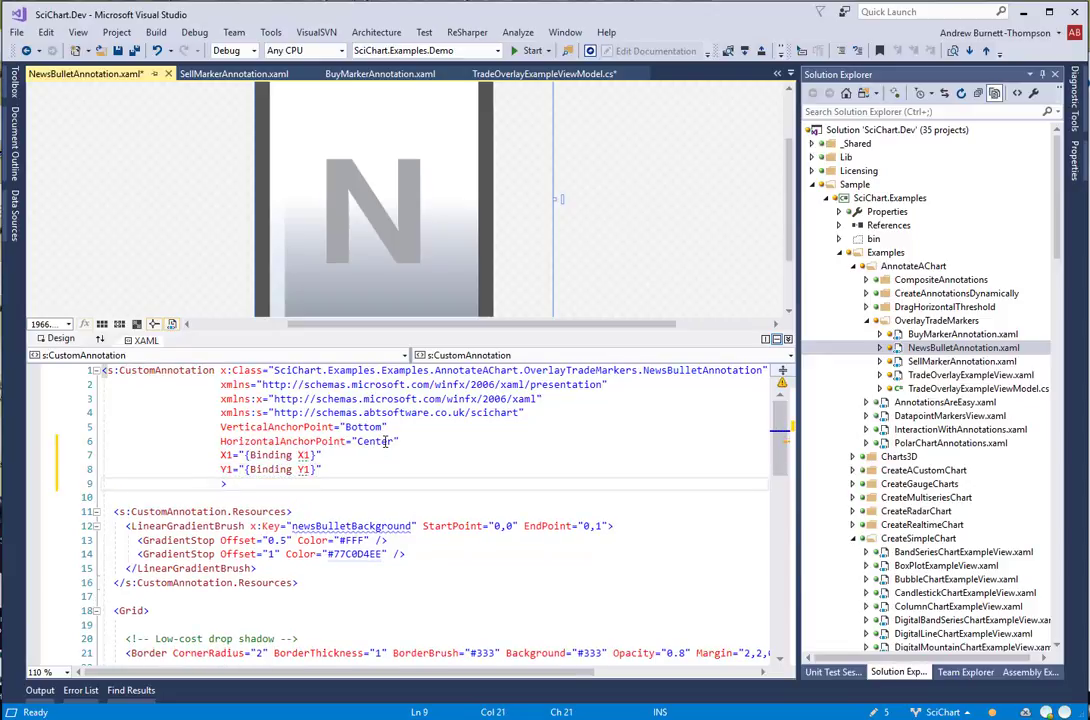
Bind CoordinateMode on the annotation and set the tooltip Grid DataContext to NewsData
{"action": "type", "text": "CoordinateMode=\"{Binding CoordinateMode"}
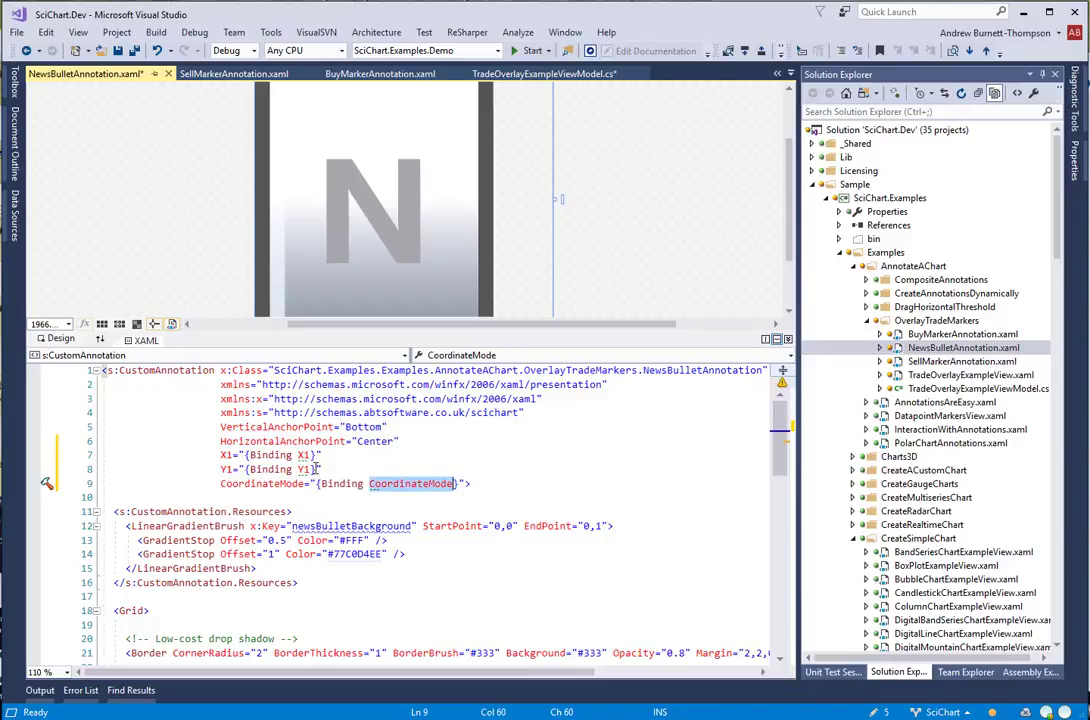
{"action": "scroll", "scroll_direction": "down", "scroll_amount": 3}
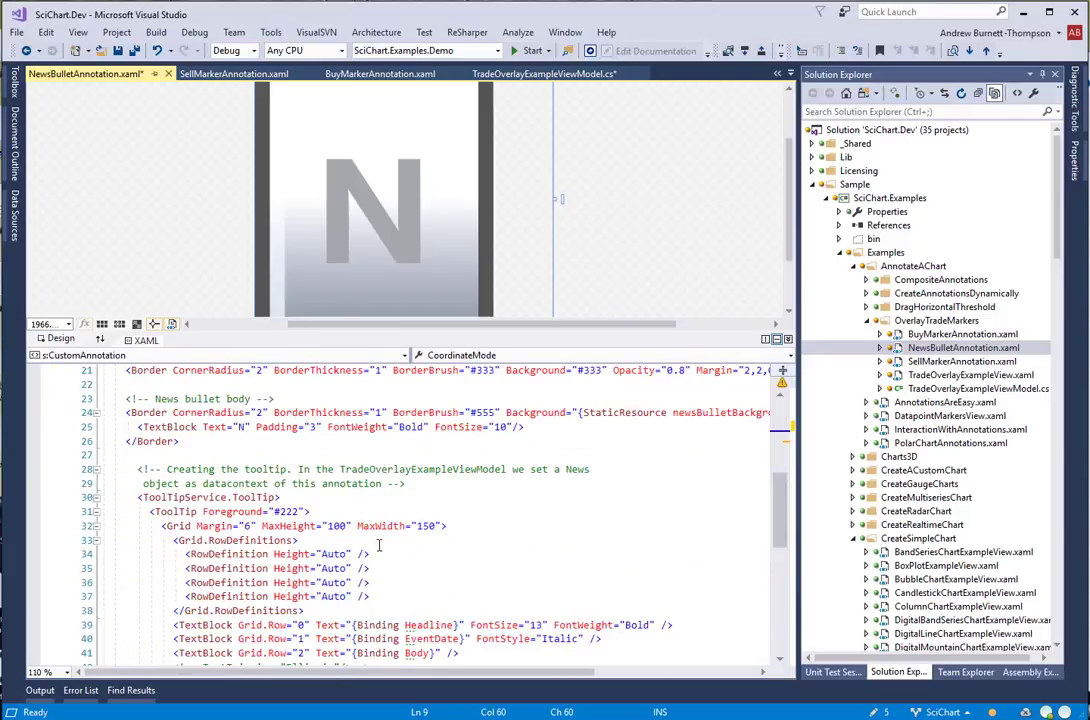
{"action": "scroll", "scroll_direction": "down", "scroll_amount": 3}
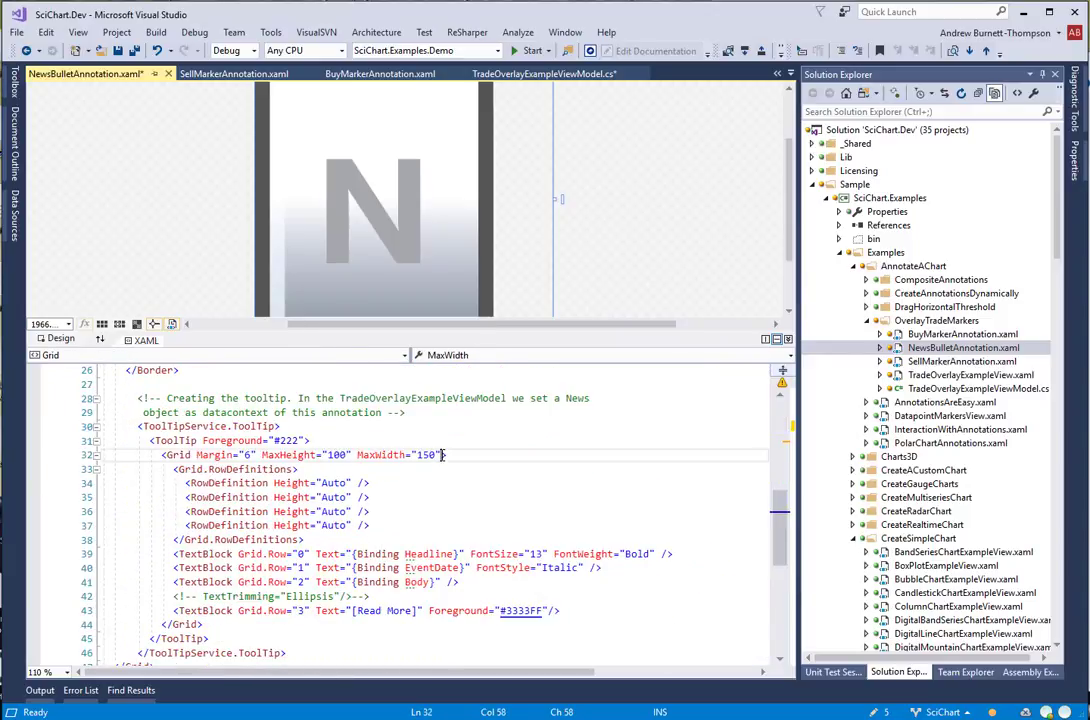
{"action": "type", "text": "DDataContext=\"{Binding NewsData"}
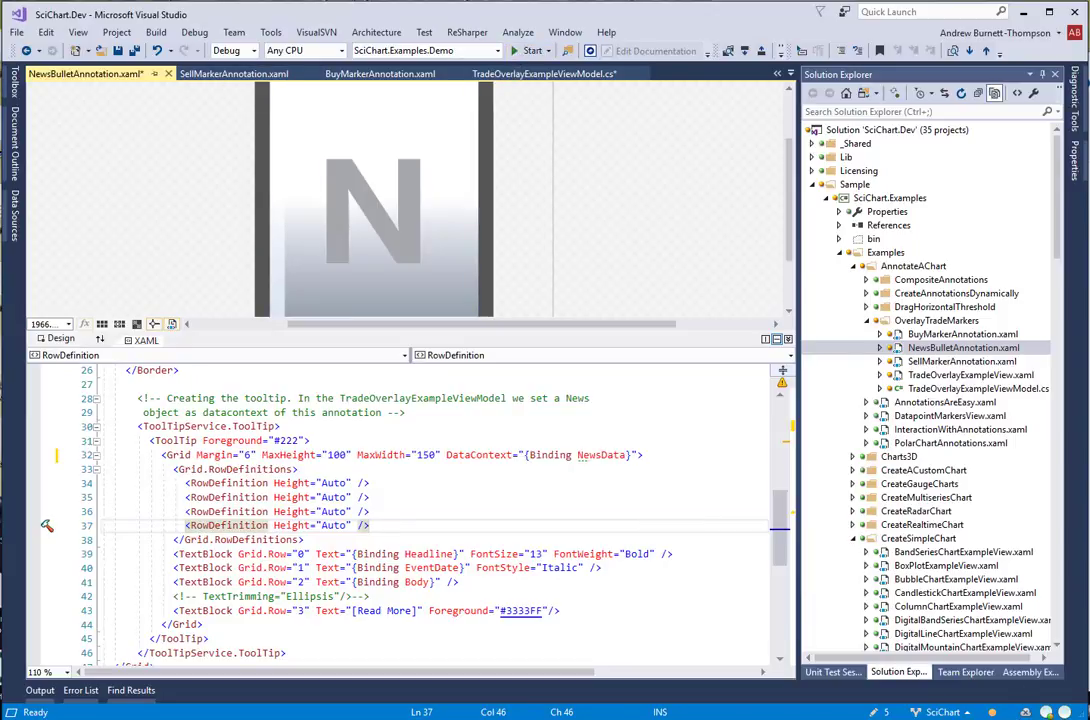
Search 'trade', launch Trade Markers and dismiss the Got it! overlay to reveal news bullets
{"action": "left_click", "coordinate": [520, 50]}
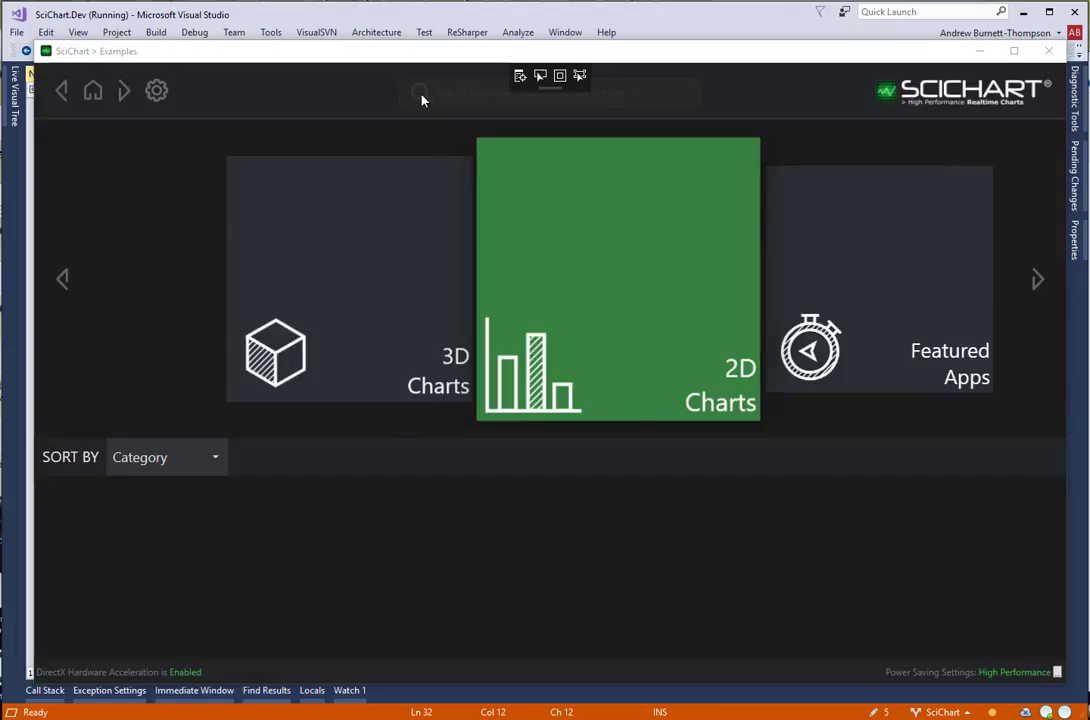
{"action": "left_click", "coordinate": [616, 280]}
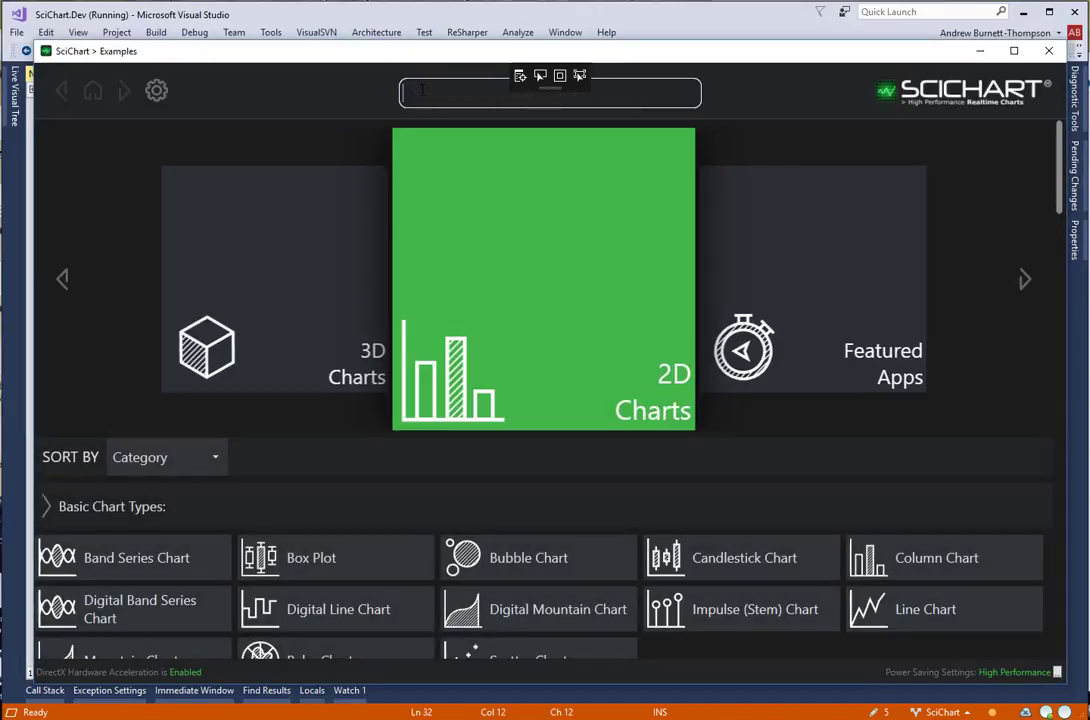
{"action": "type", "text": "trademarkers"}
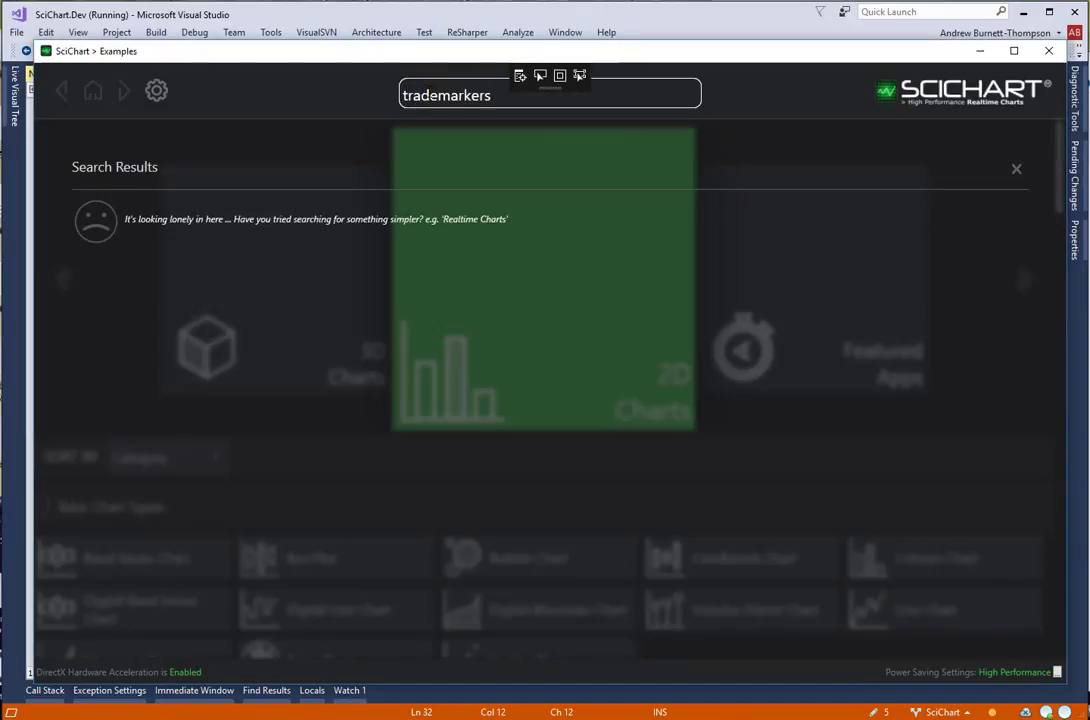
{"action": "key", "text": "Backspace"}
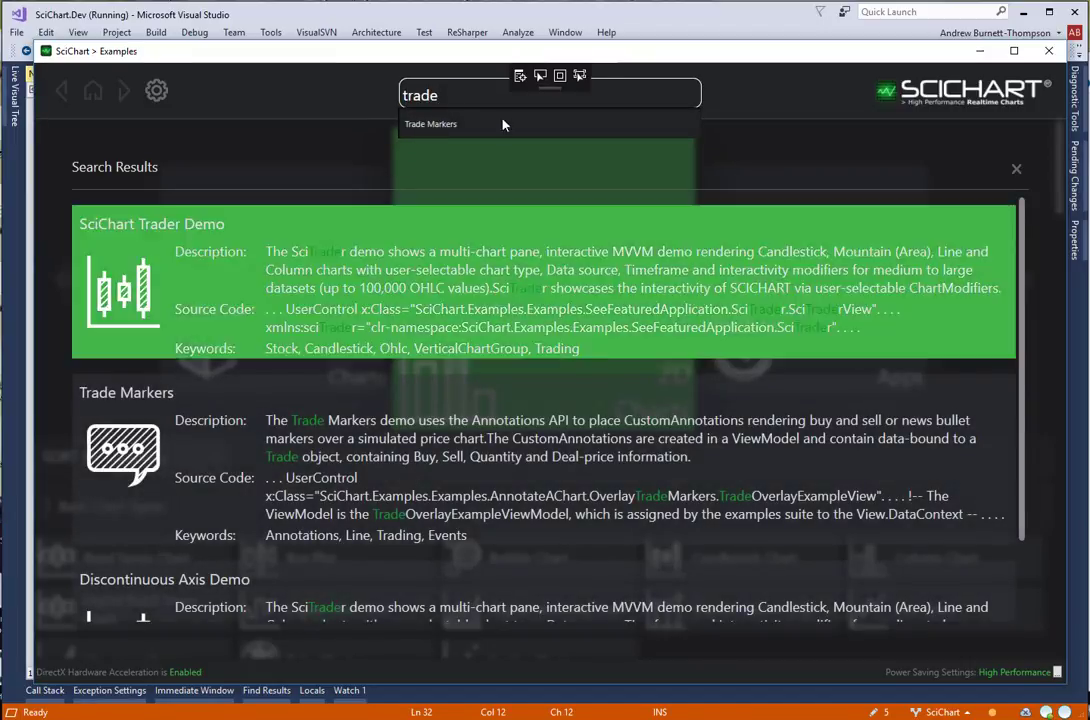
{"action": "left_click", "coordinate": [432, 124]}
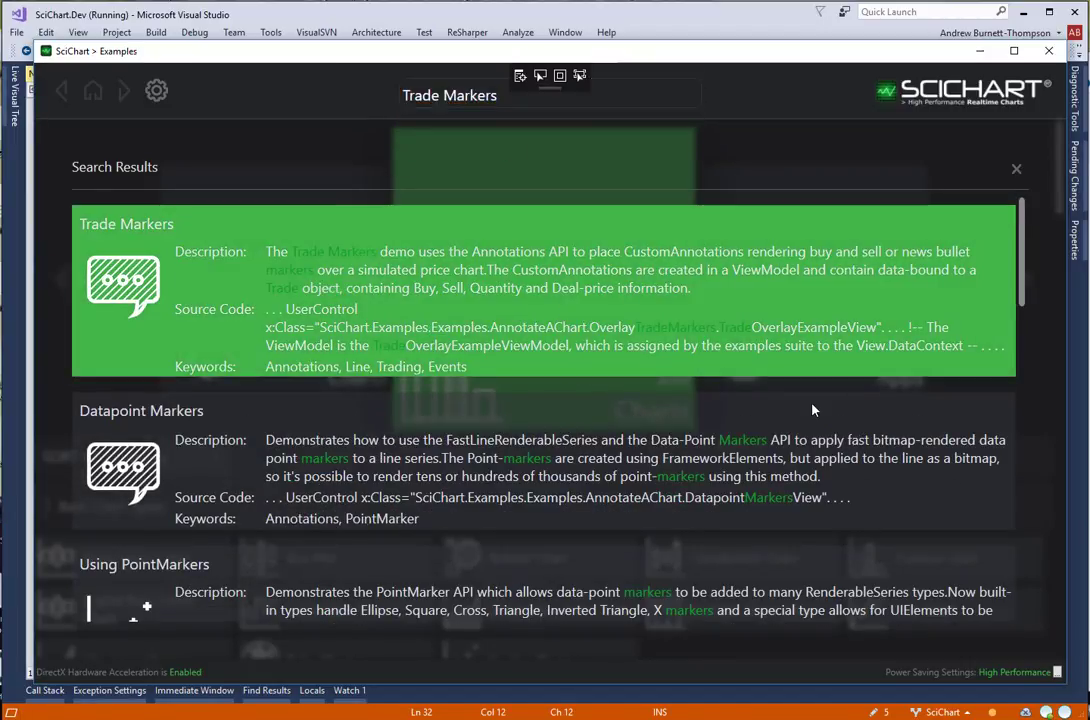
{"action": "left_click", "coordinate": [126, 224]}
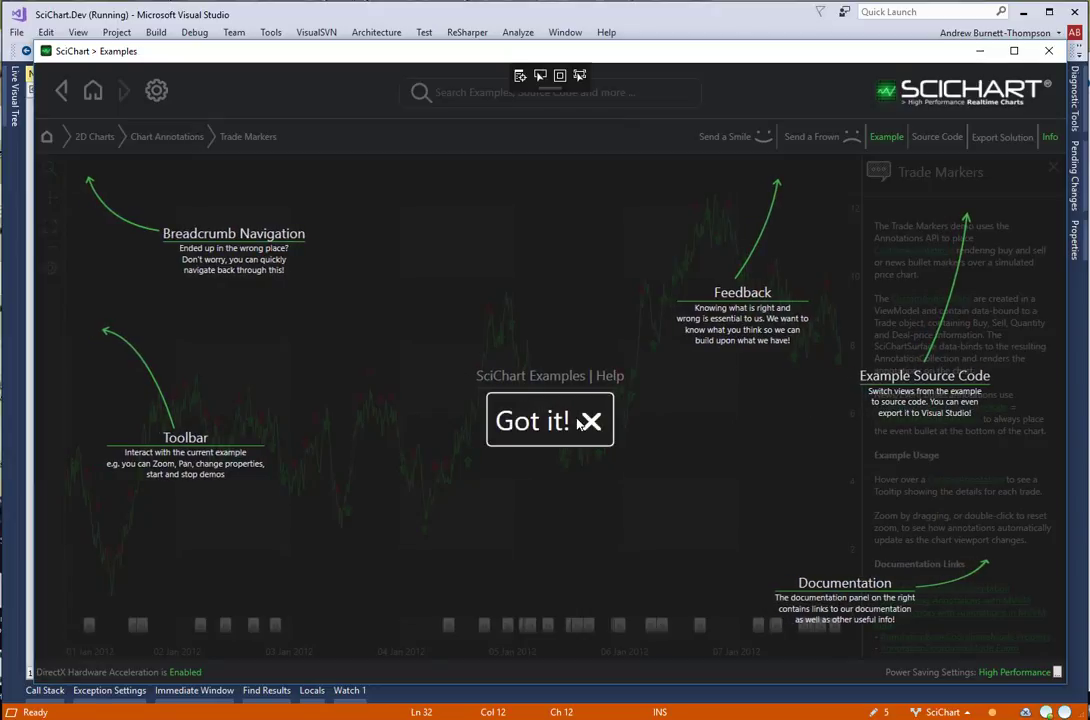
{"action": "left_click", "coordinate": [536, 420]}
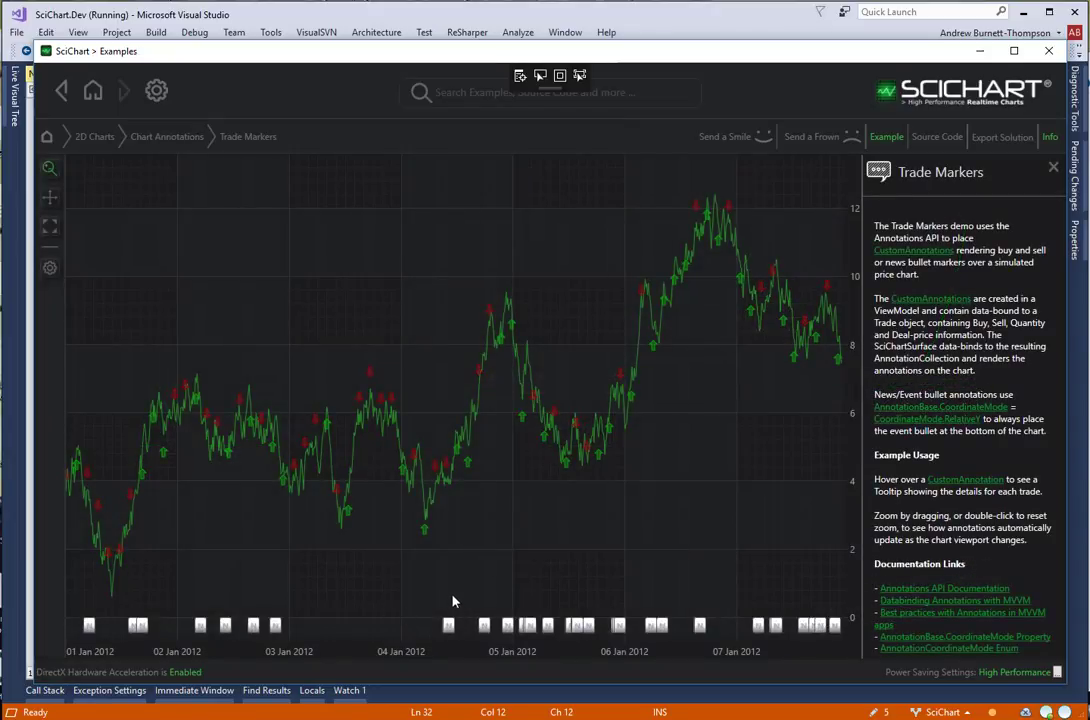
{"action": "mouse_move", "coordinate": [516, 632]}
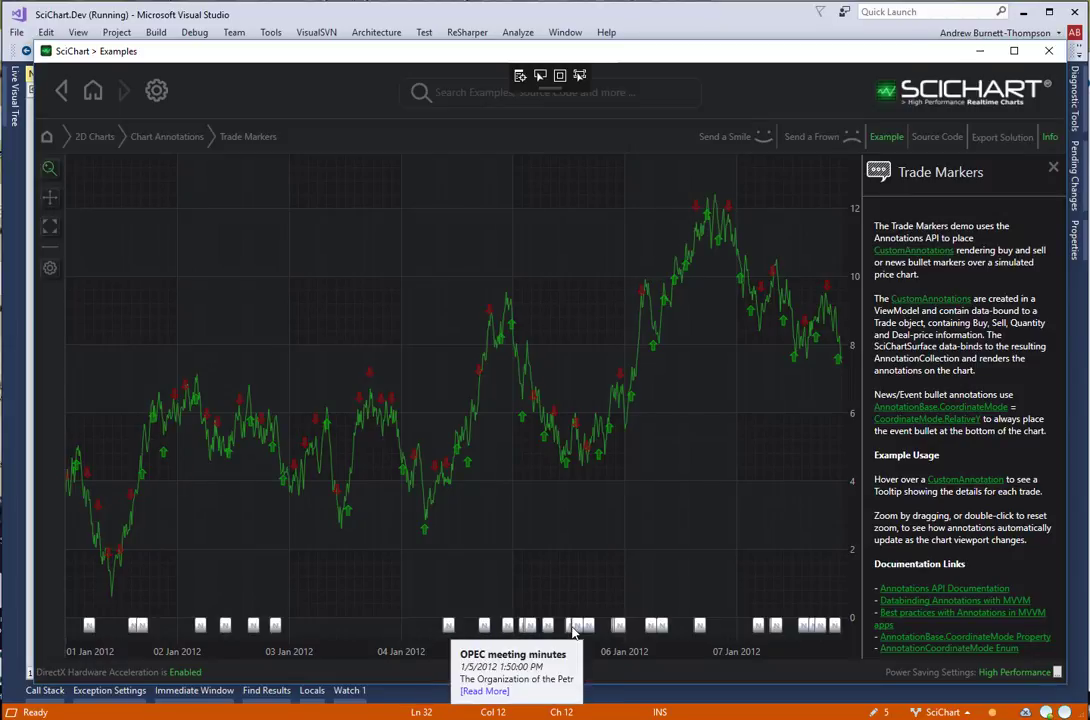
{"action": "mouse_move", "coordinate": [904, 192]}
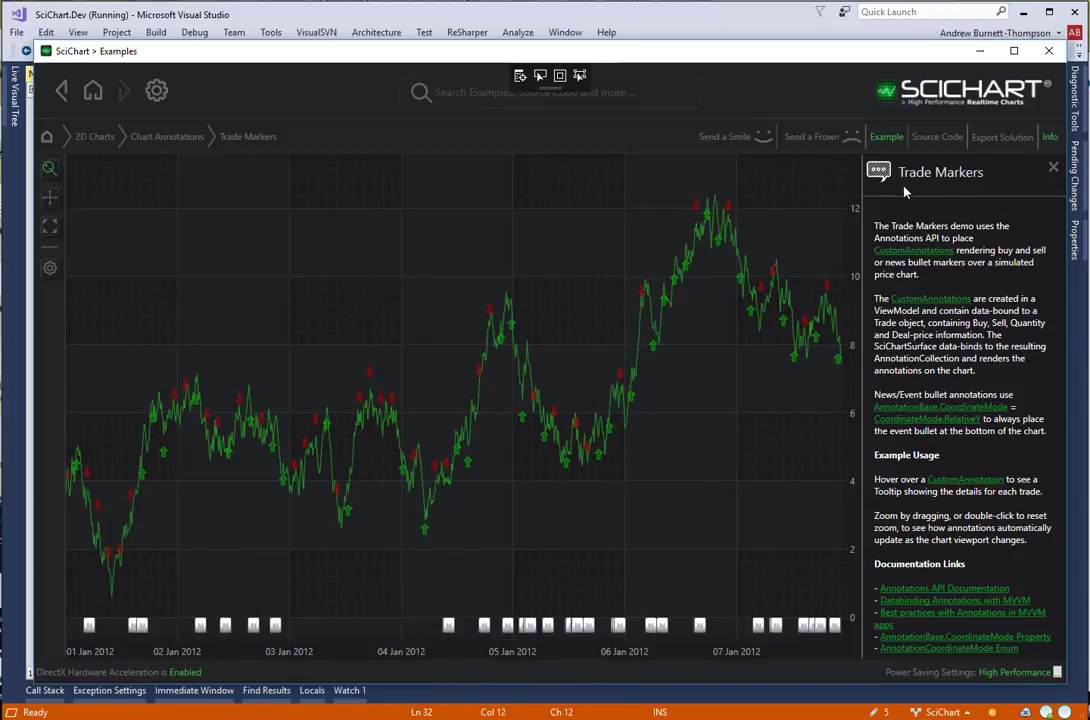
{"action": "left_click", "coordinate": [936, 136]}
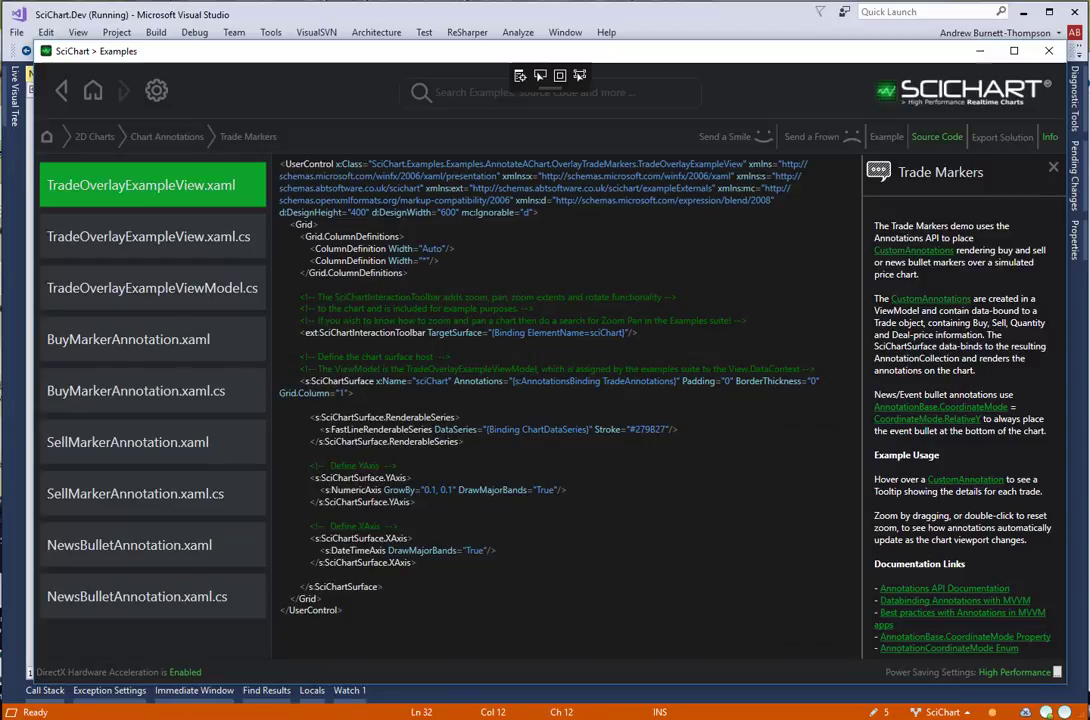
{"action": "double_click", "coordinate": [560, 380]}
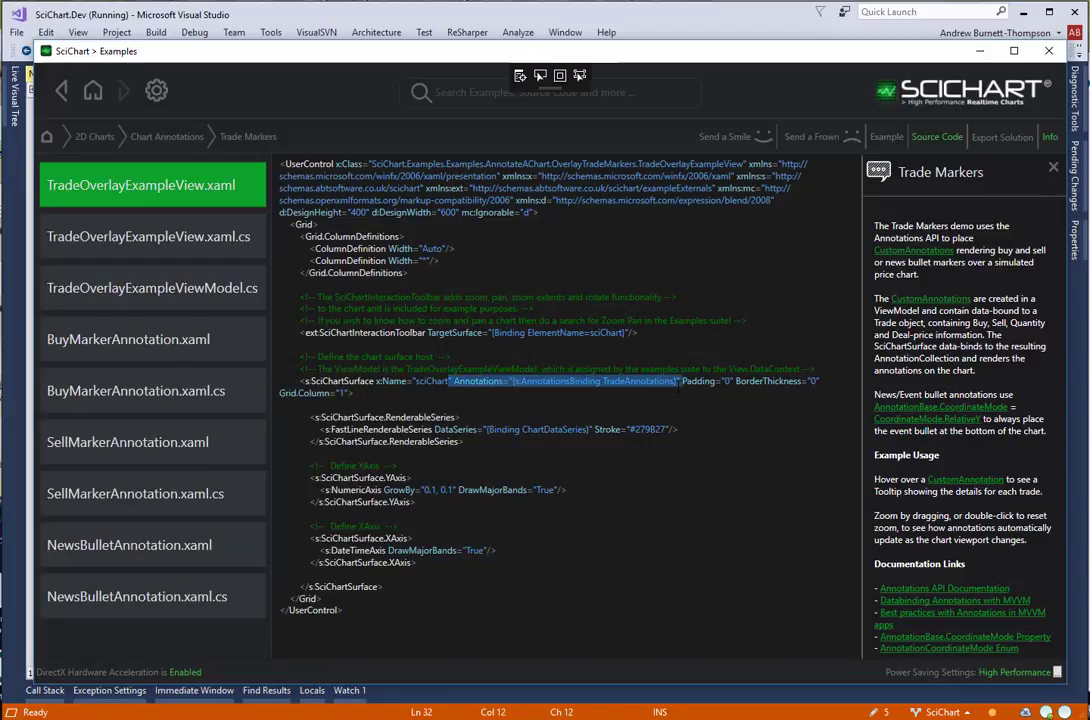
{"action": "left_click", "coordinate": [152, 288]}
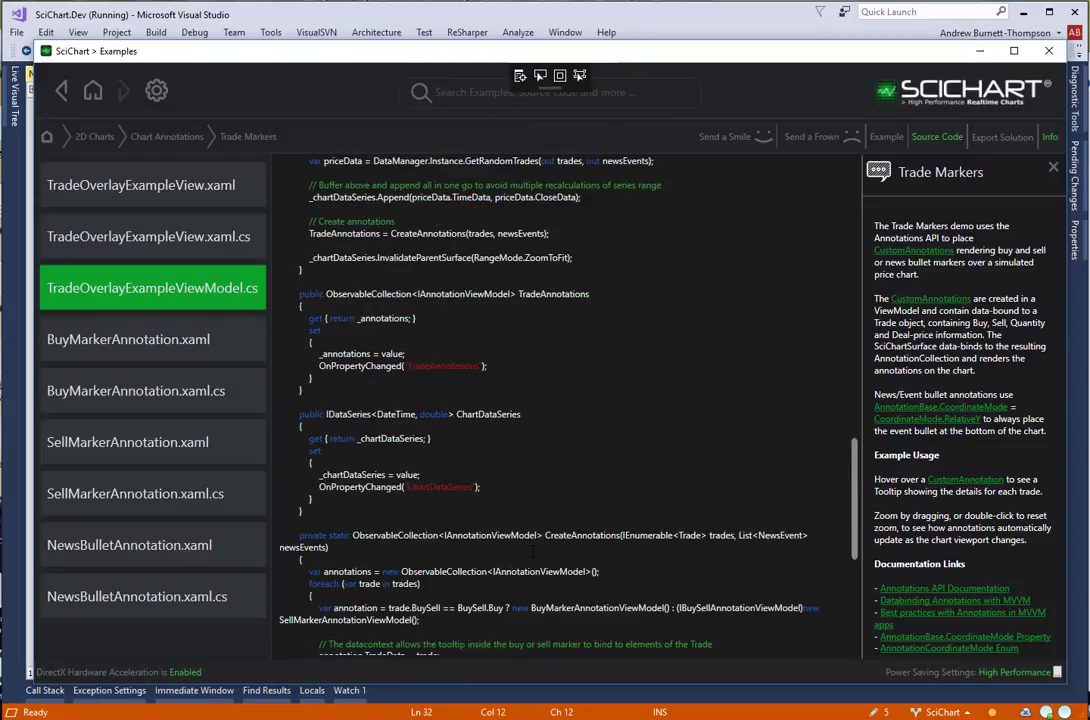
{"action": "scroll", "scroll_direction": "down", "scroll_amount": 3}
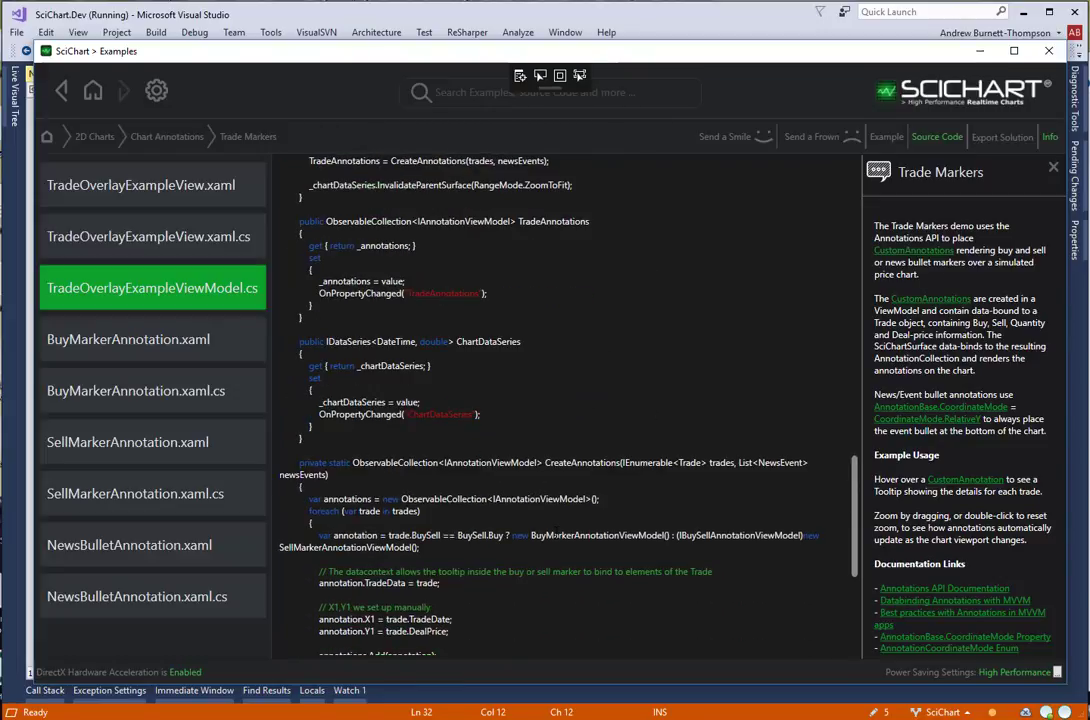
{"action": "left_click", "coordinate": [886, 136]}
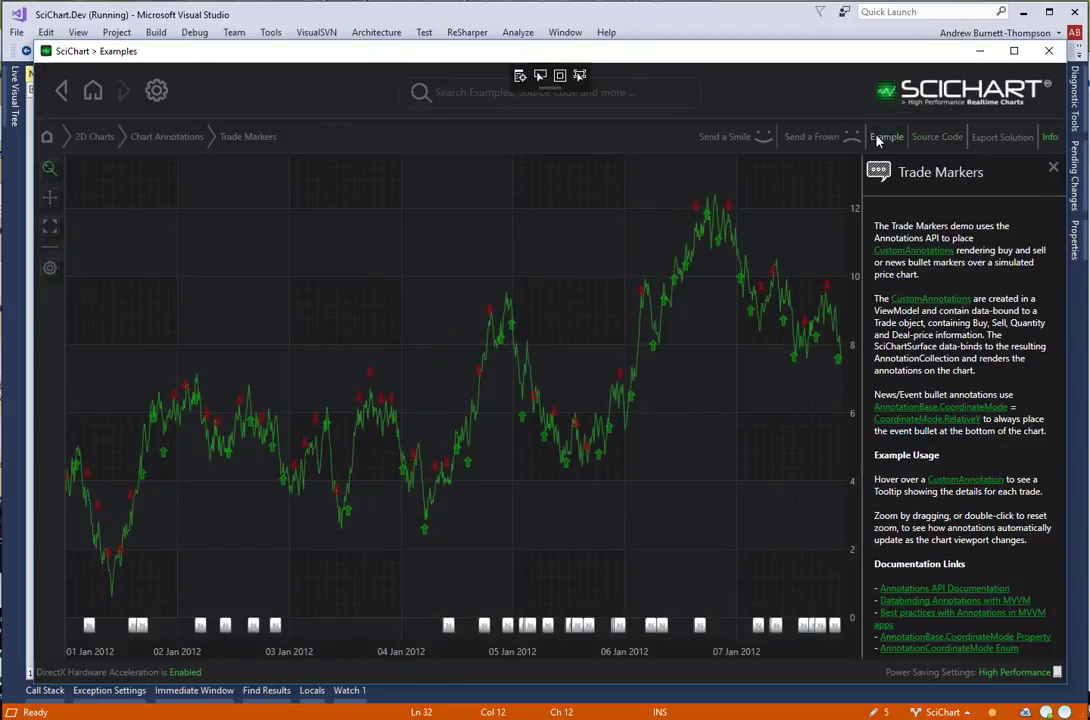